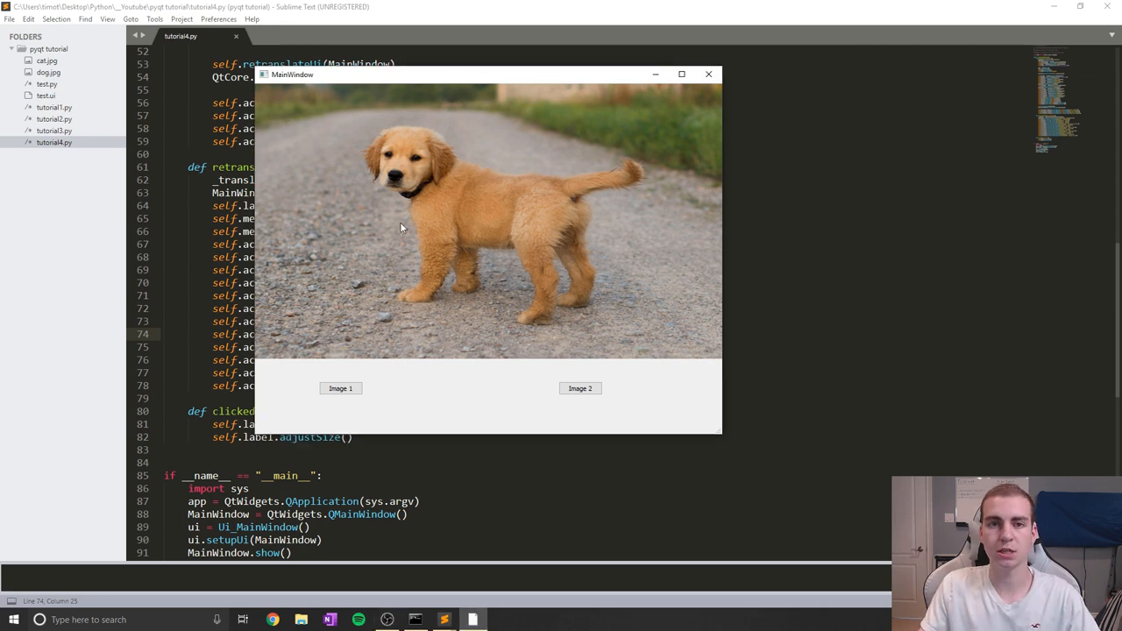
Swap the tutorial4 demo photo to the cat and back to the dog, then close the demo window.
left_click(578, 389)
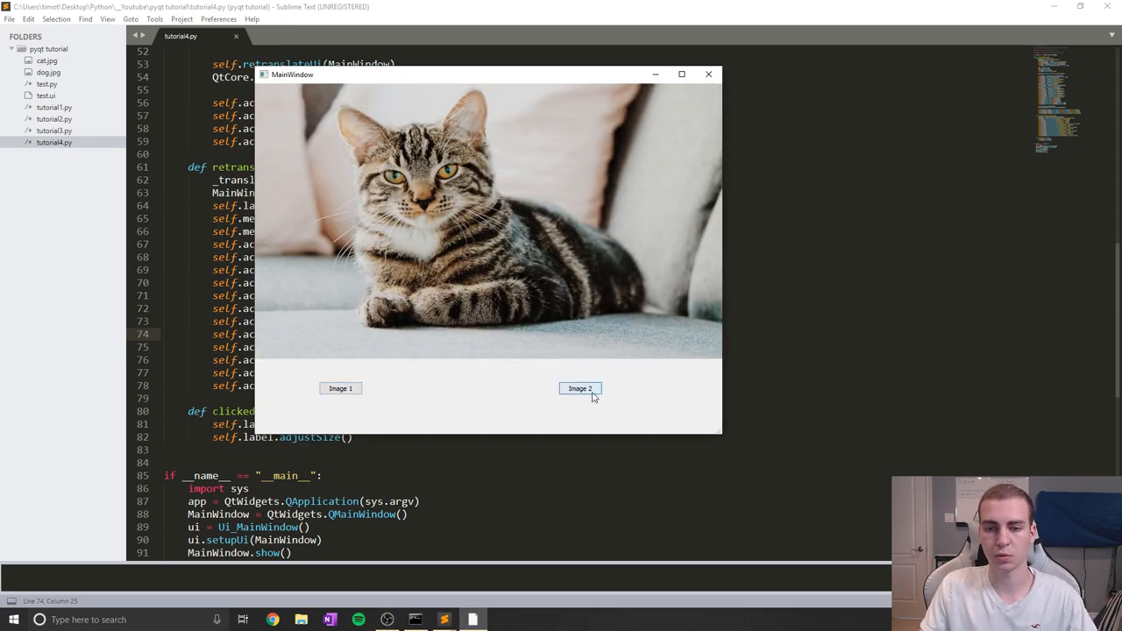
left_click(579, 389)
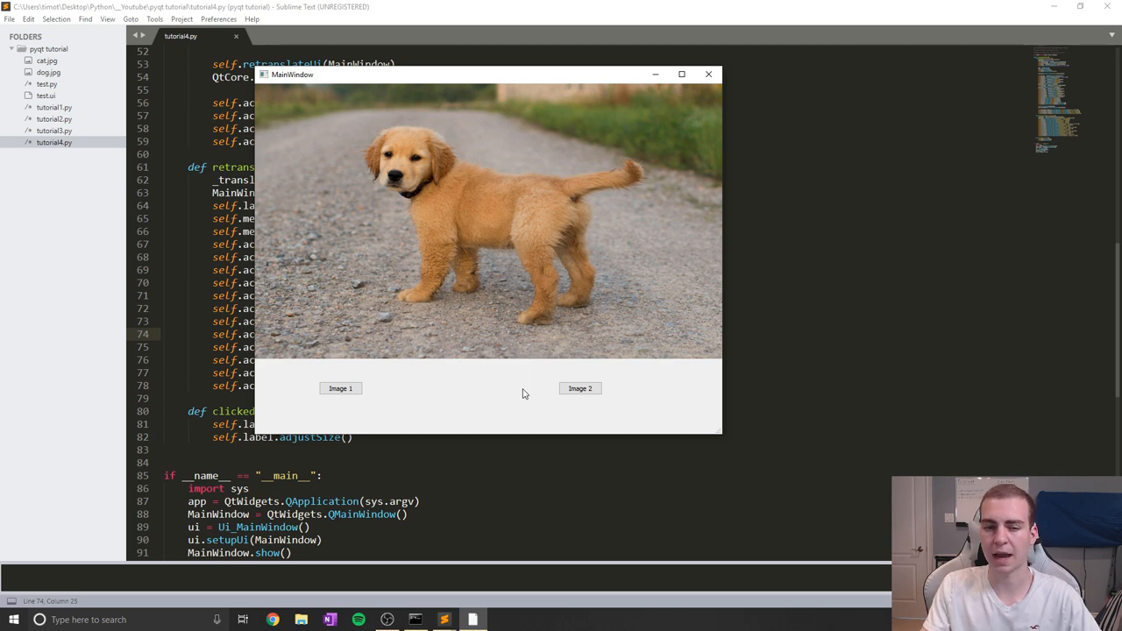
mouse_move(367, 410)
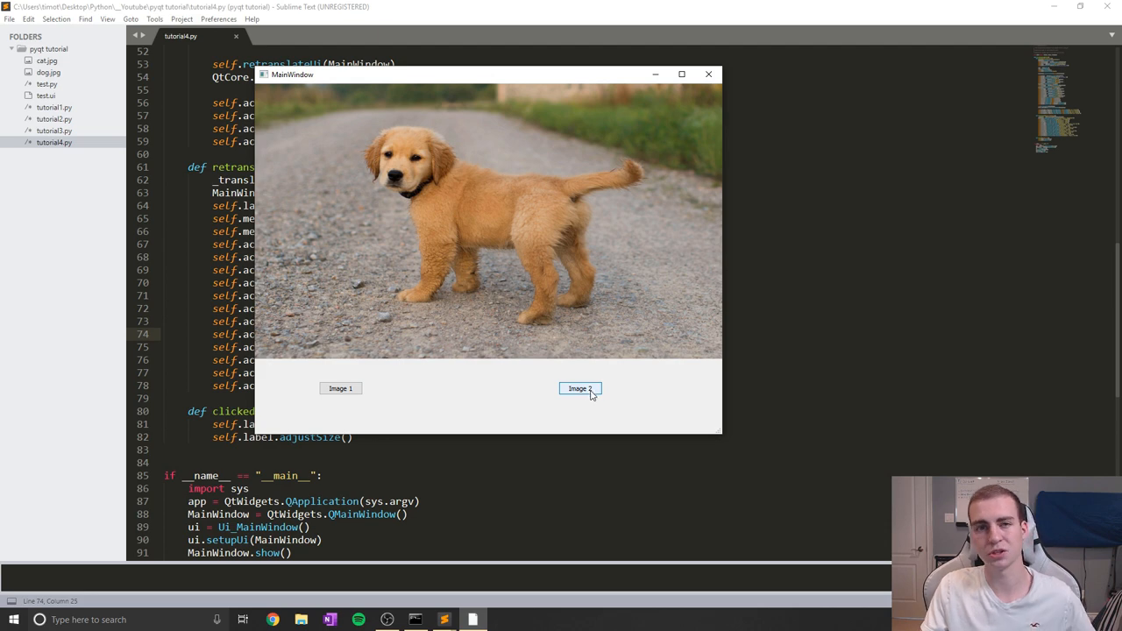
mouse_move(708, 73)
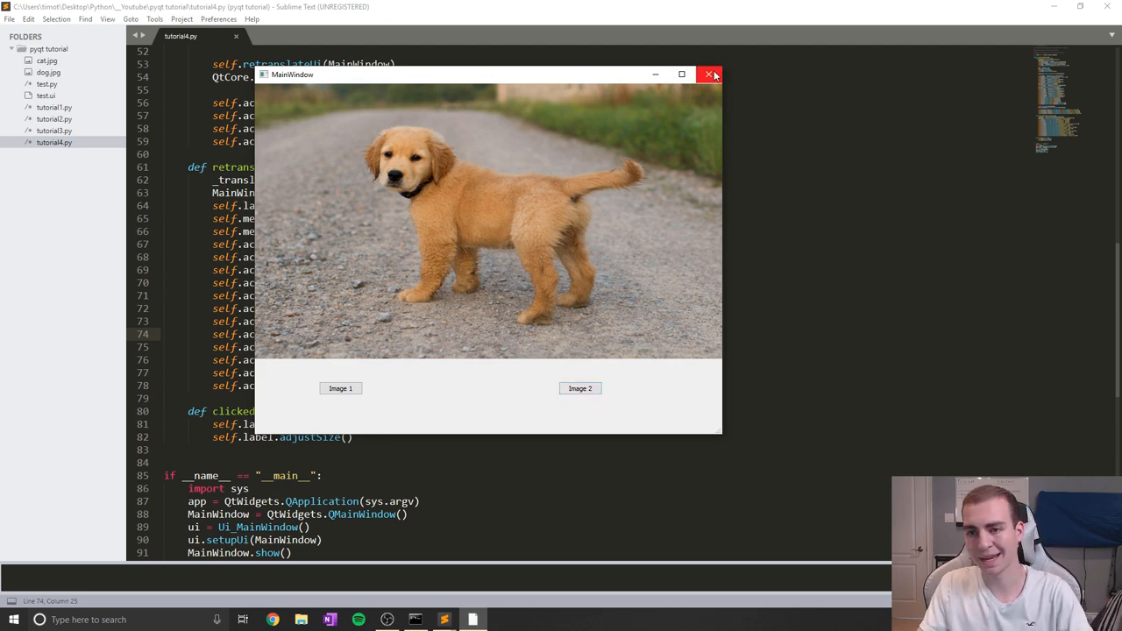
left_click(708, 74)
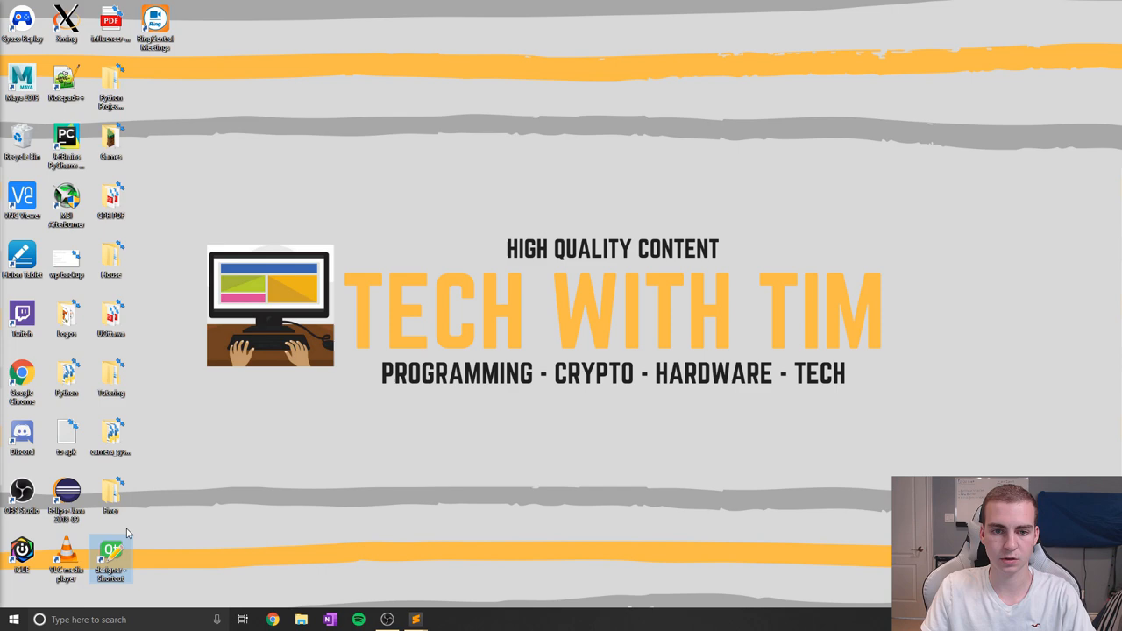
Launch Qt Designer and create a new empty Main Window form.
double_click(111, 558)
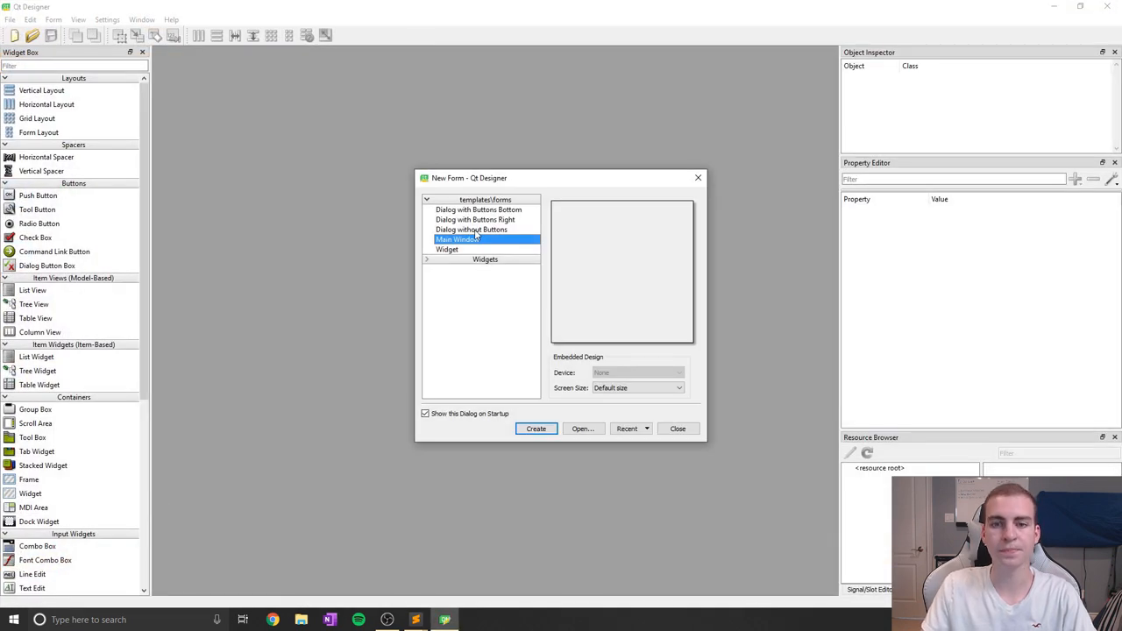
left_click(537, 427)
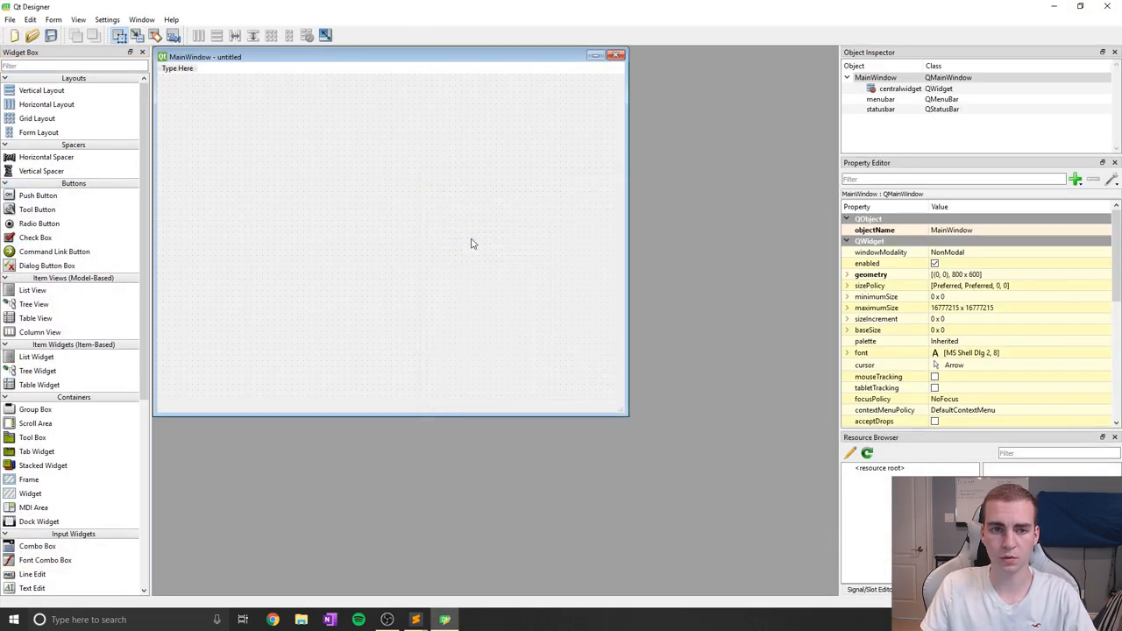
scroll("down", 3)
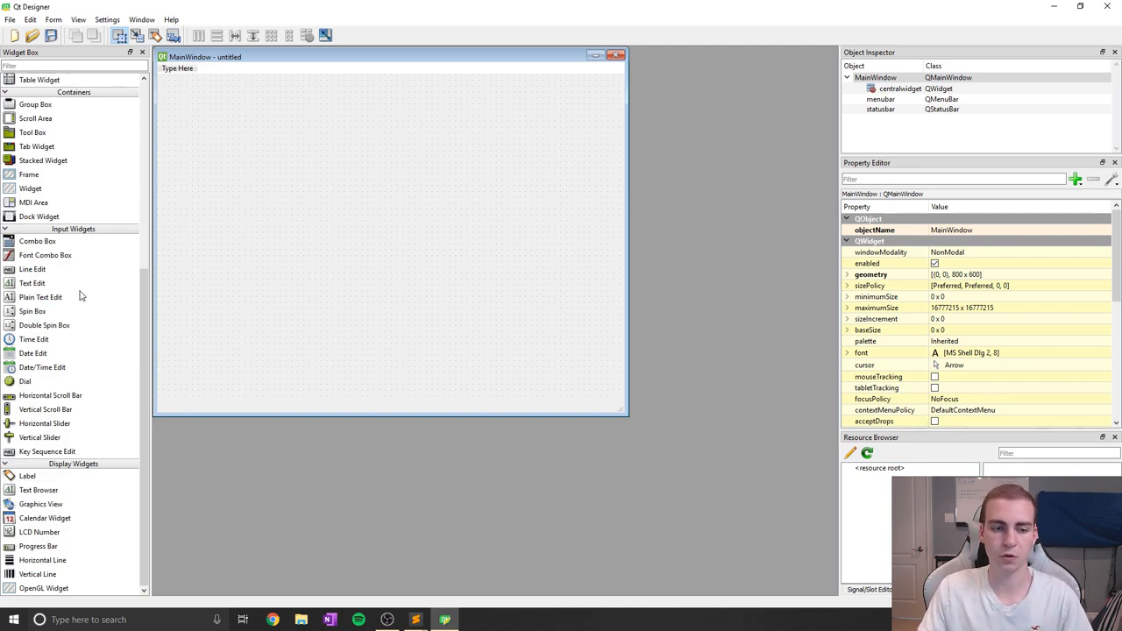
Add a Label stretched to fill the main window and set its objectName to photo.
left_click_drag(28, 476, 309, 168)
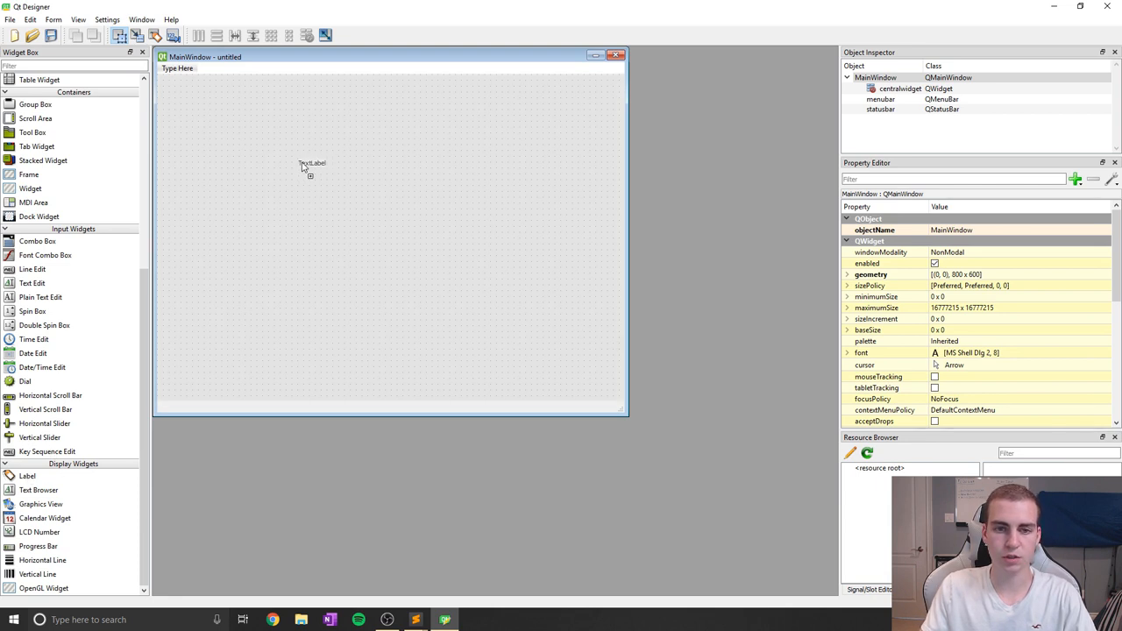
left_click_drag(312, 164, 172, 84)
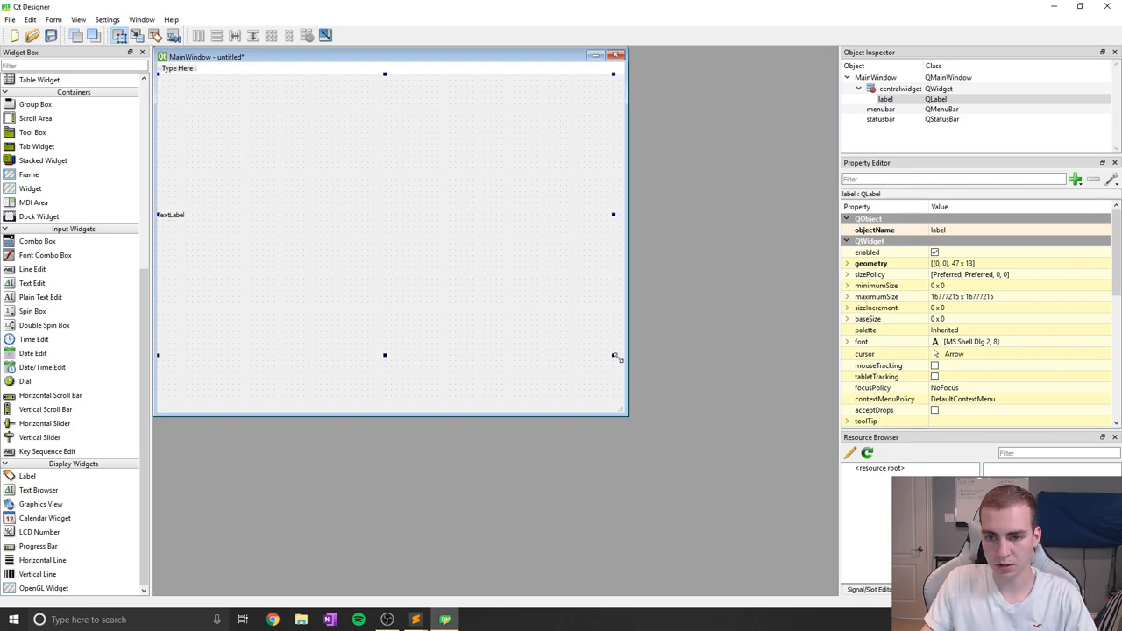
left_click_drag(617, 354, 625, 348)
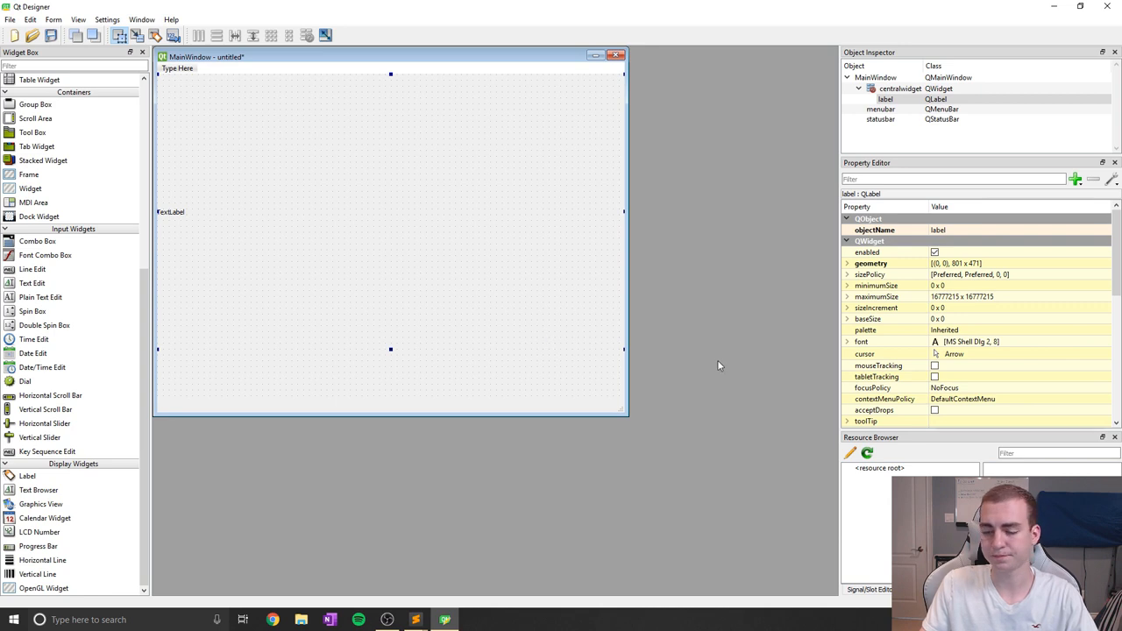
mouse_move(943, 293)
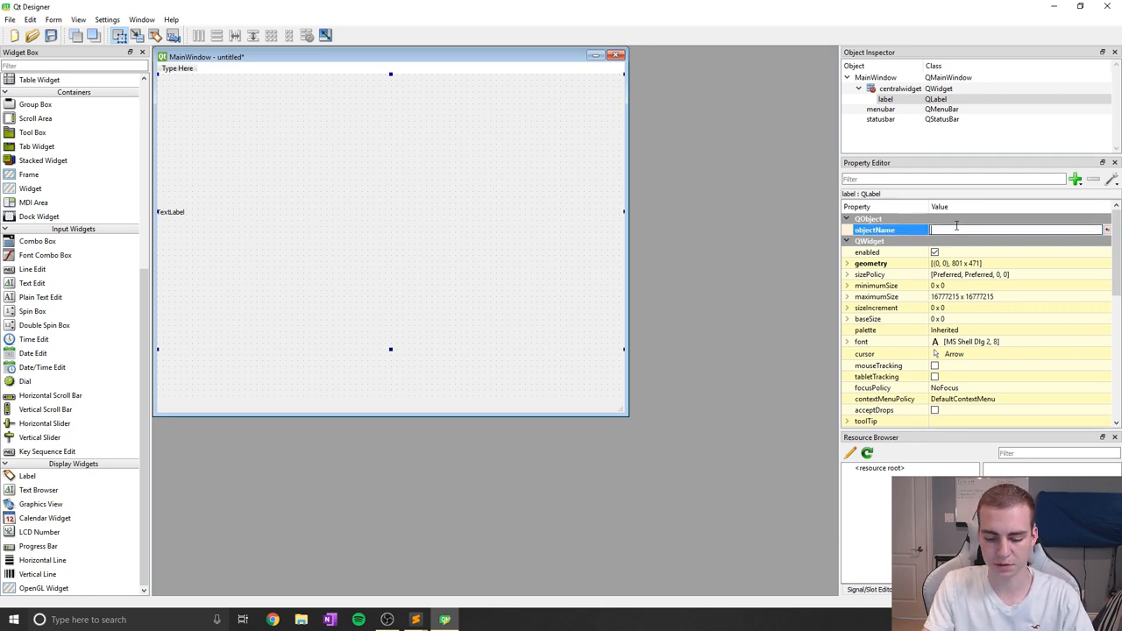
type("photo")
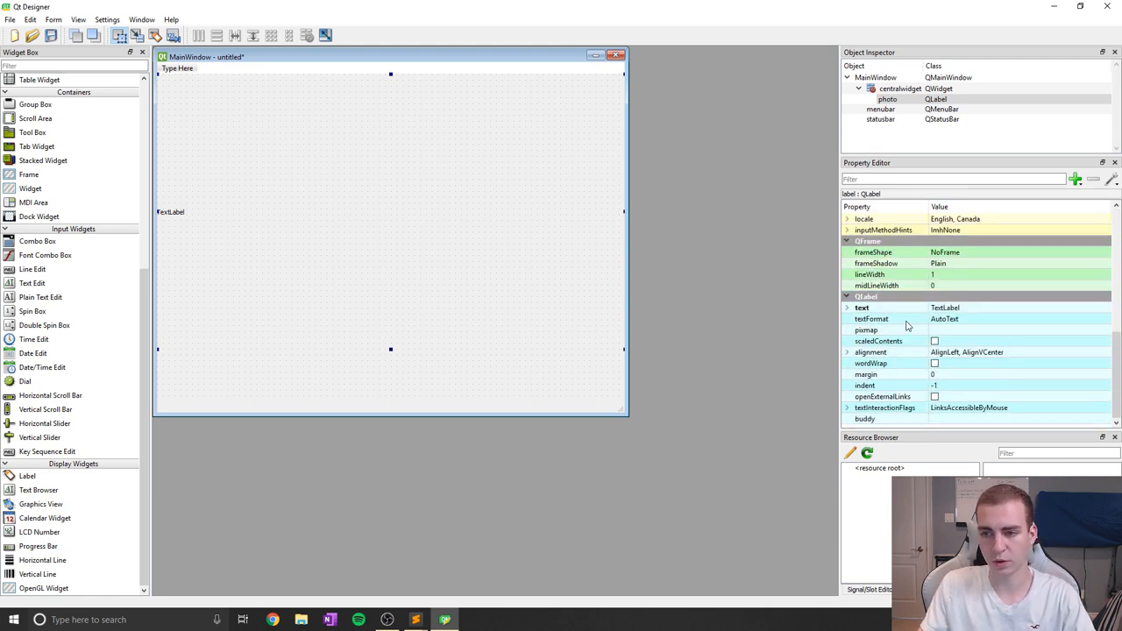
mouse_move(943, 337)
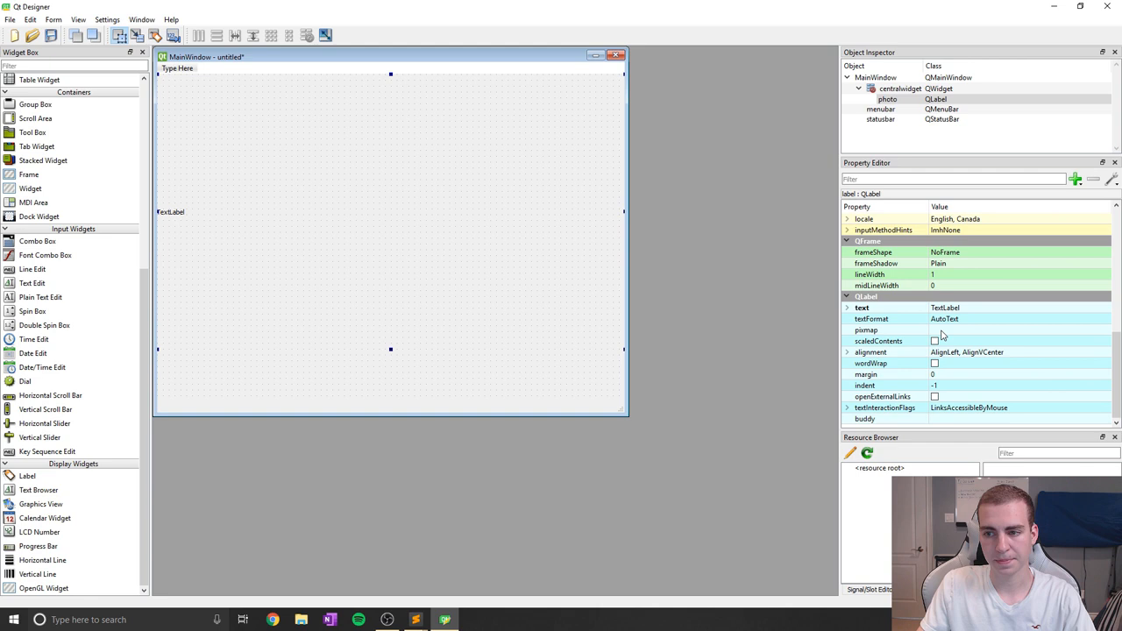
Set the photo label's pixmap to cat.jpg via Choose File and shrink the label from the bottom.
left_click(866, 330)
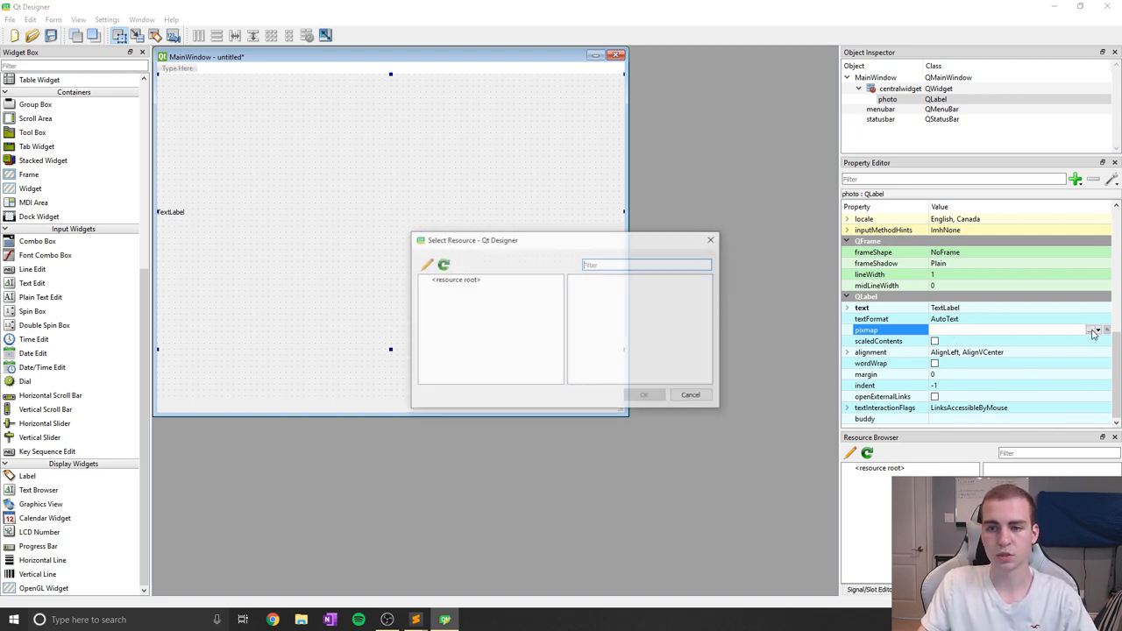
left_click(691, 394)
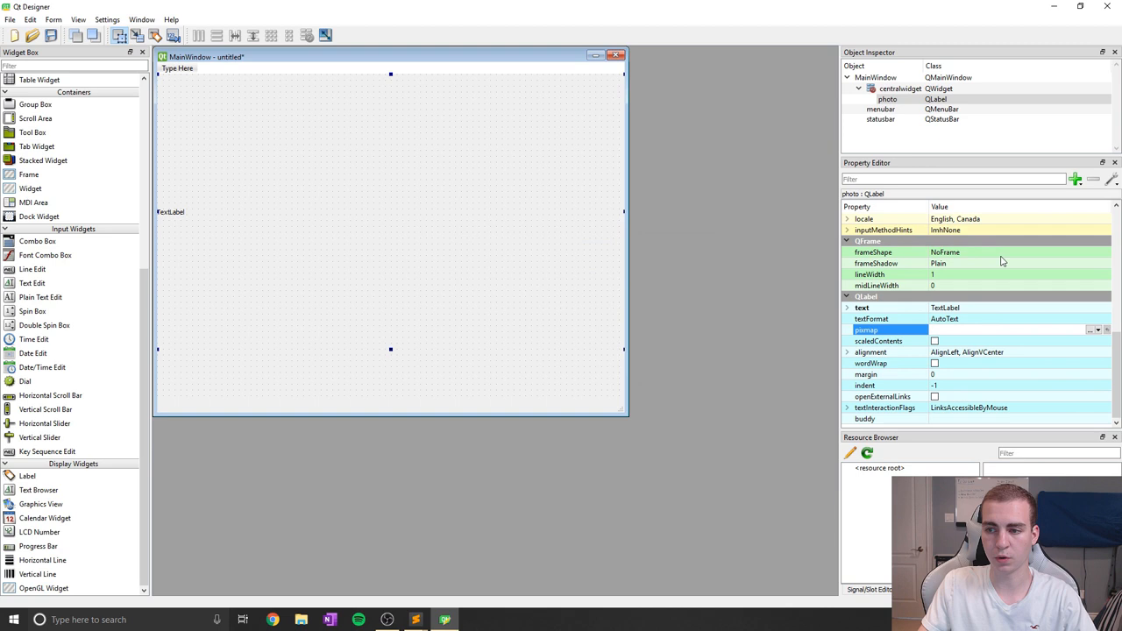
left_click(1094, 330)
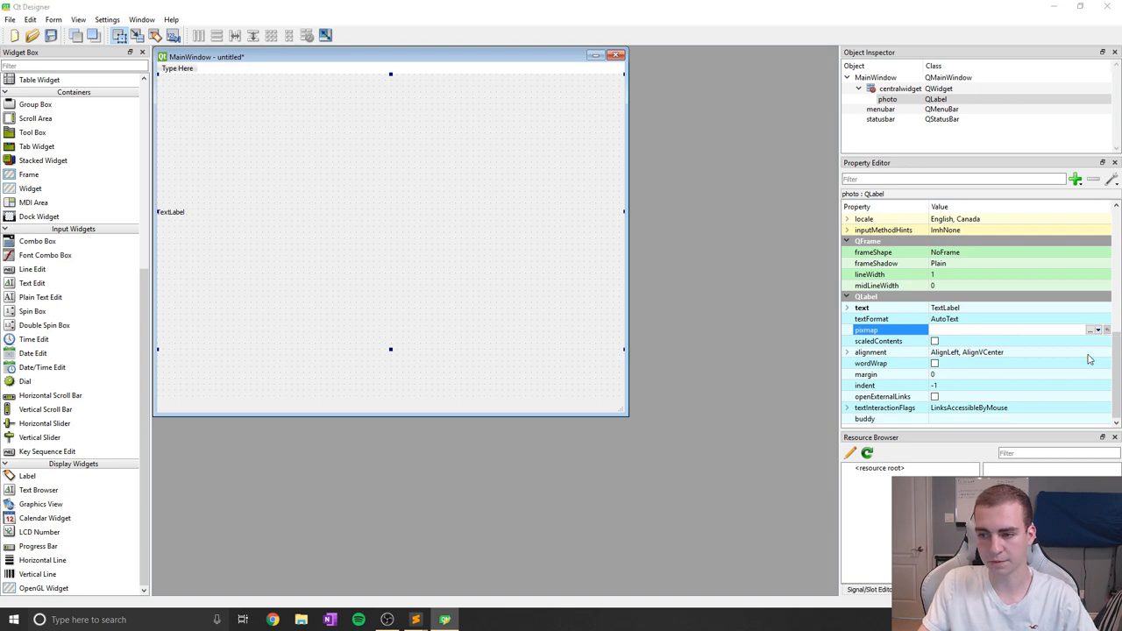
left_click(1094, 330)
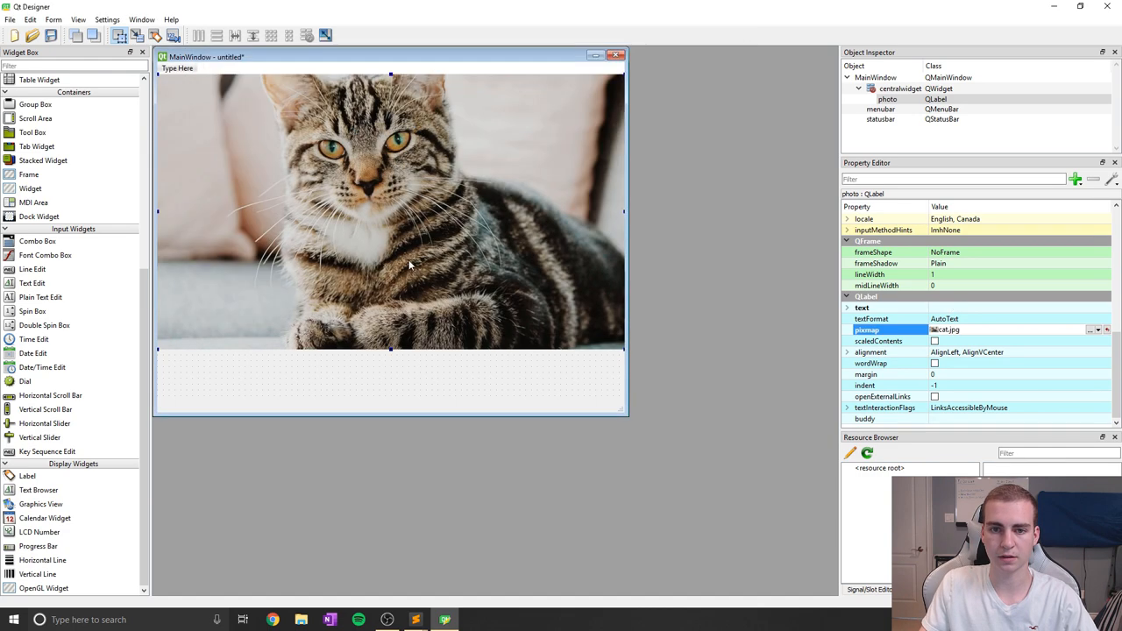
mouse_move(564, 312)
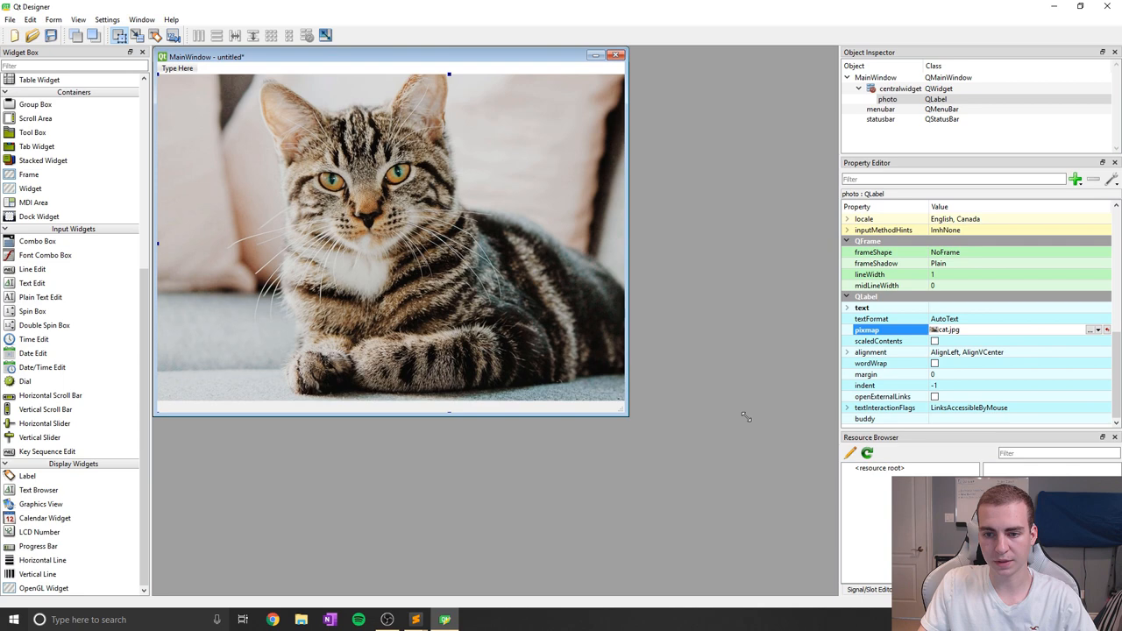
left_click_drag(449, 414, 428, 147)
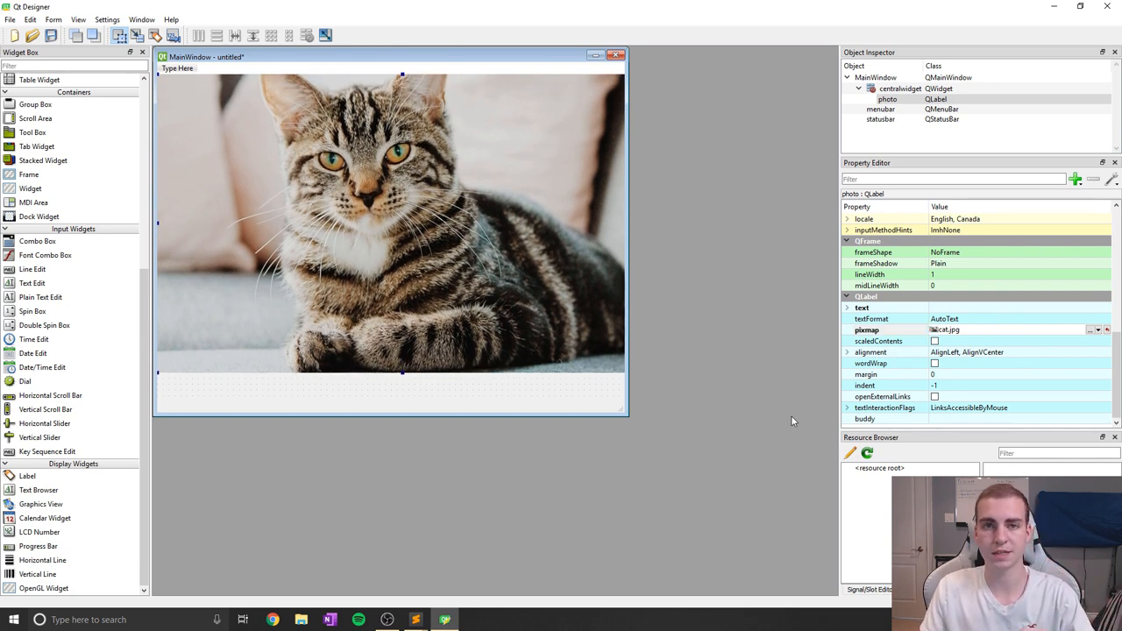
mouse_move(443, 256)
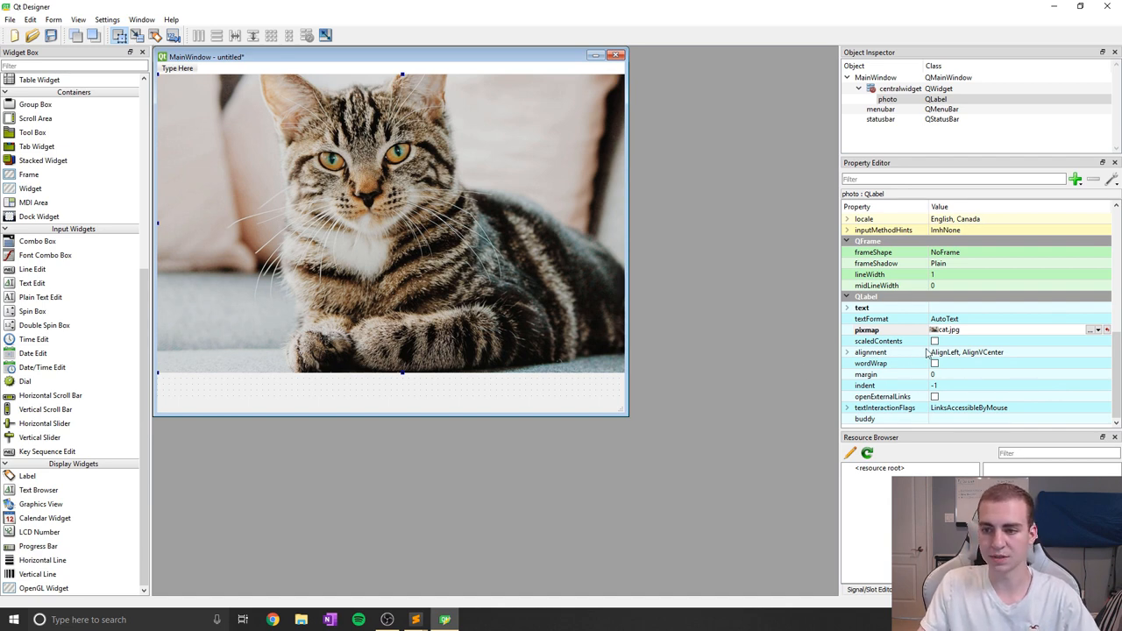
Enable scaledContents so the cat image fits the whole photo label.
left_click(936, 340)
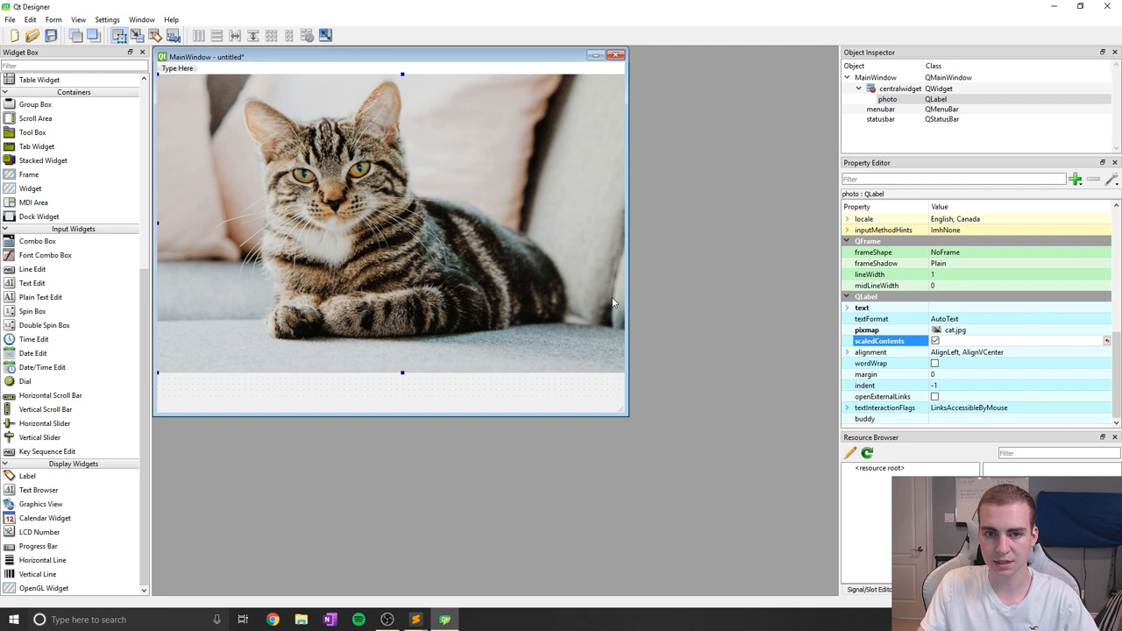
mouse_move(586, 284)
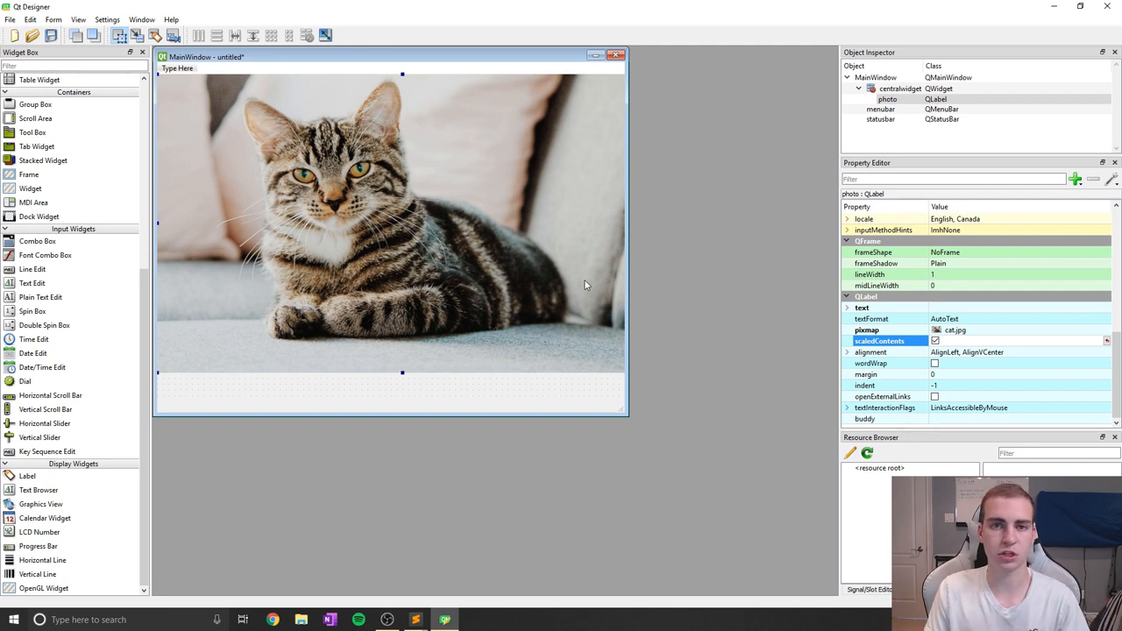
mouse_move(211, 123)
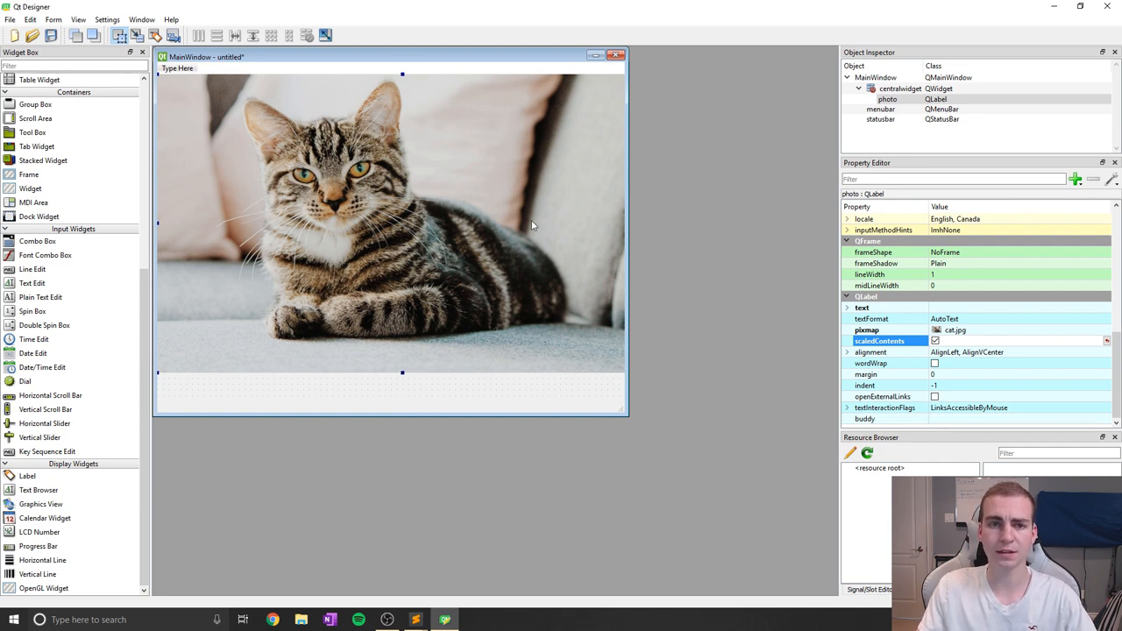
mouse_move(284, 191)
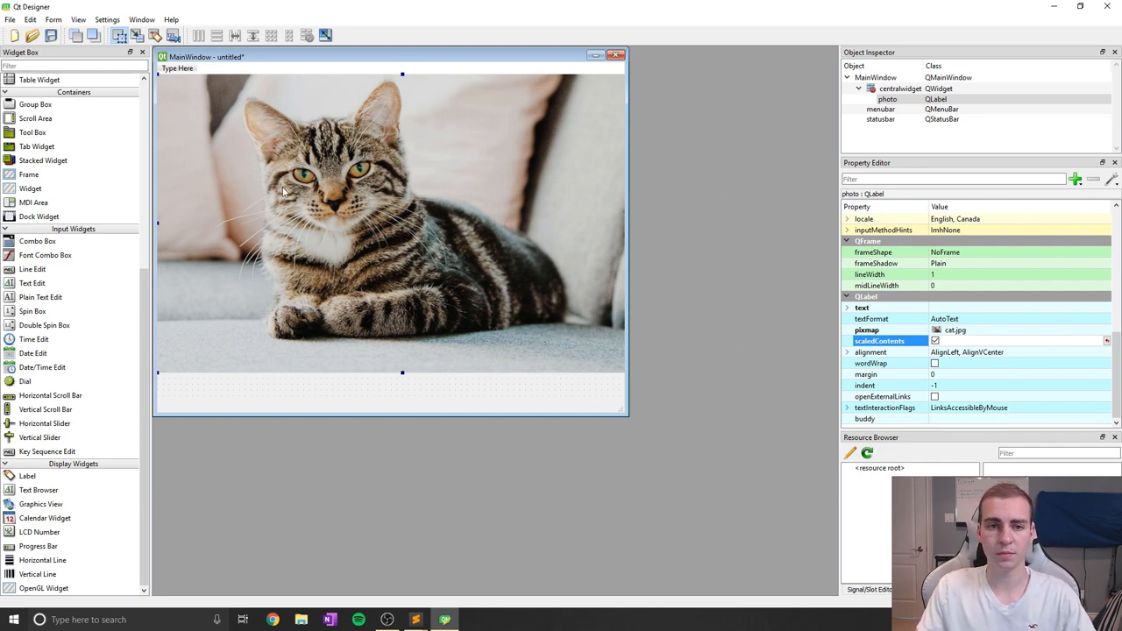
mouse_move(280, 214)
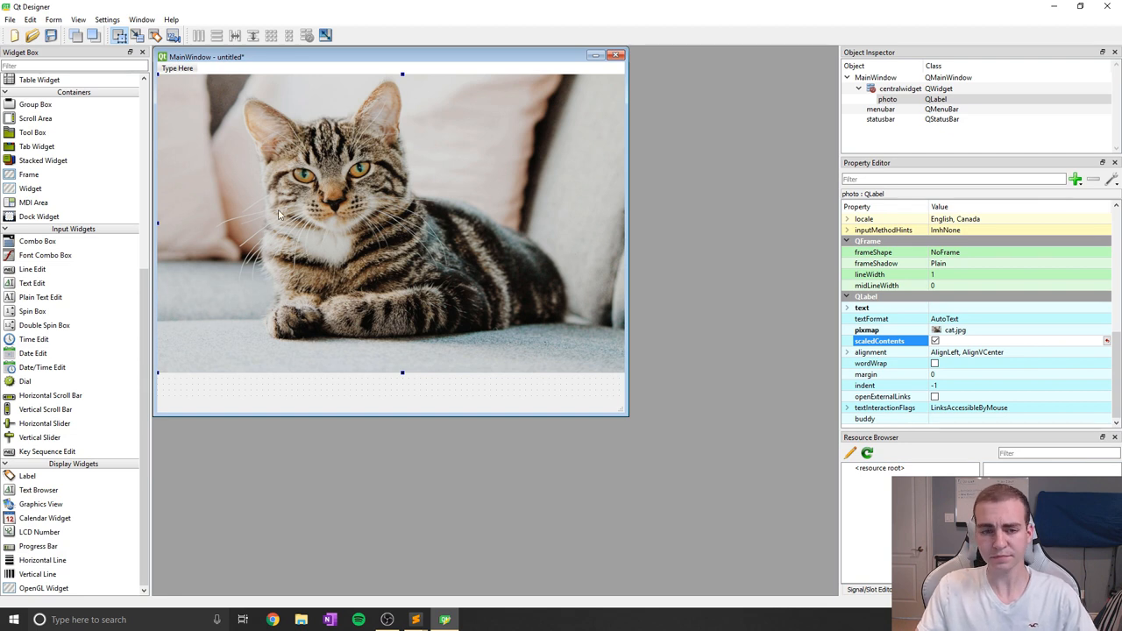
scroll("up", 3)
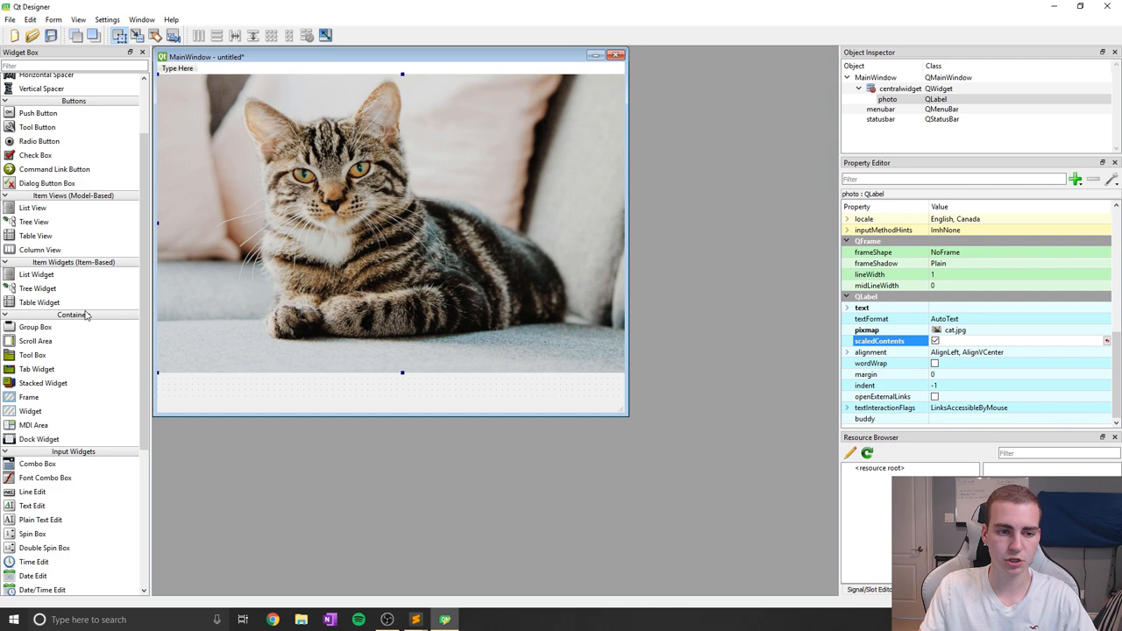
Add a push button spanning the bottom left and set its text to CAT.
scroll("up", 3)
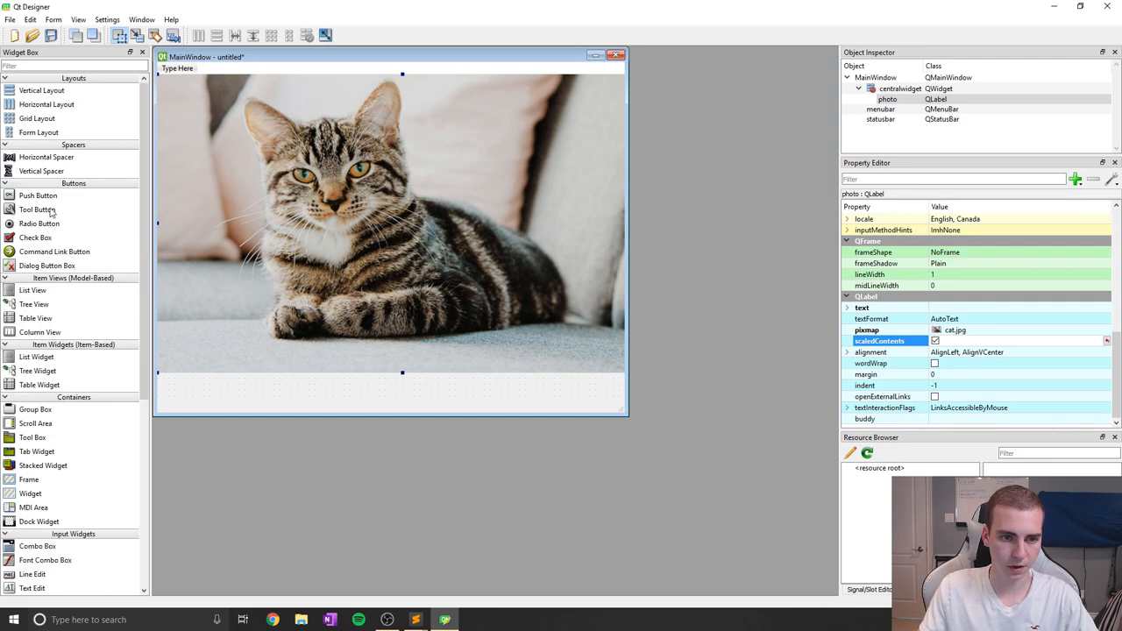
left_click_drag(38, 195, 231, 390)
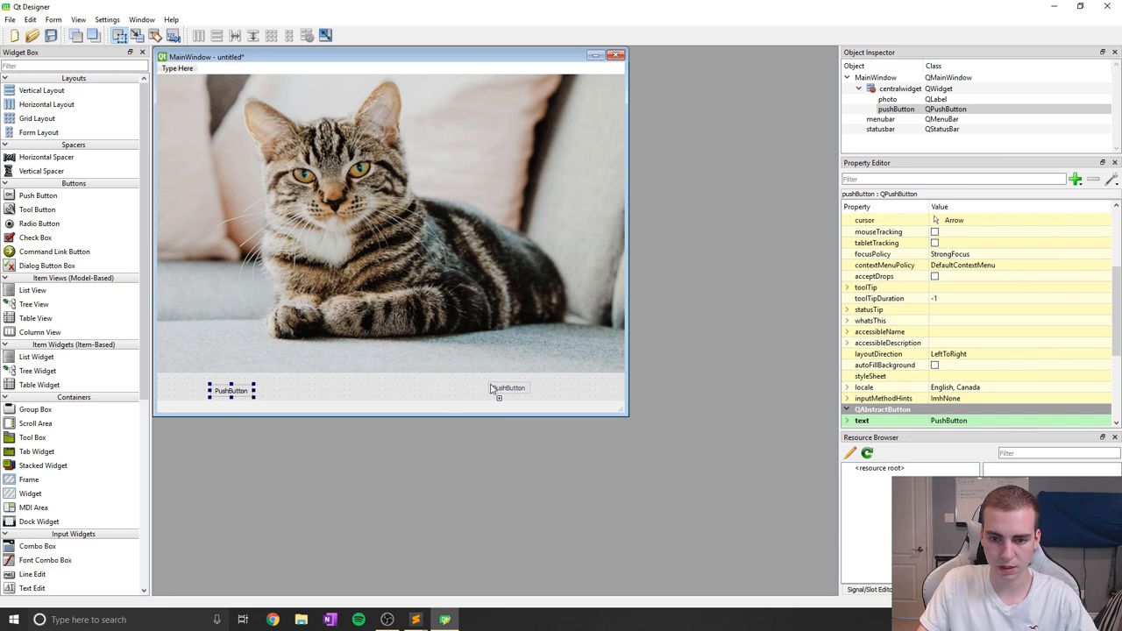
left_click_drag(231, 390, 291, 396)
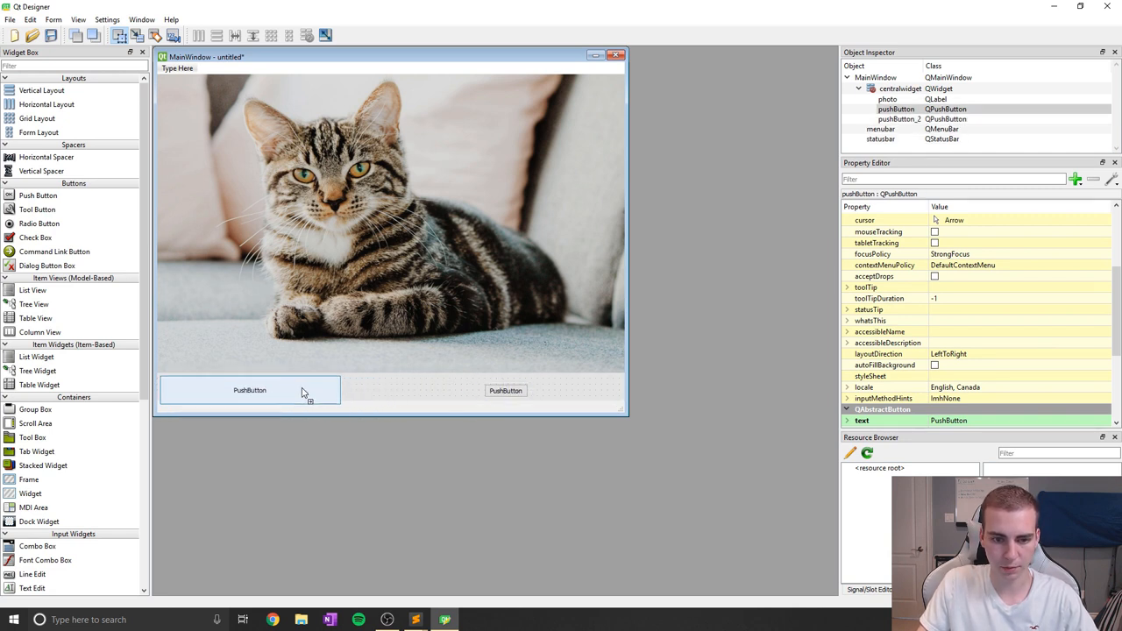
left_click(249, 389)
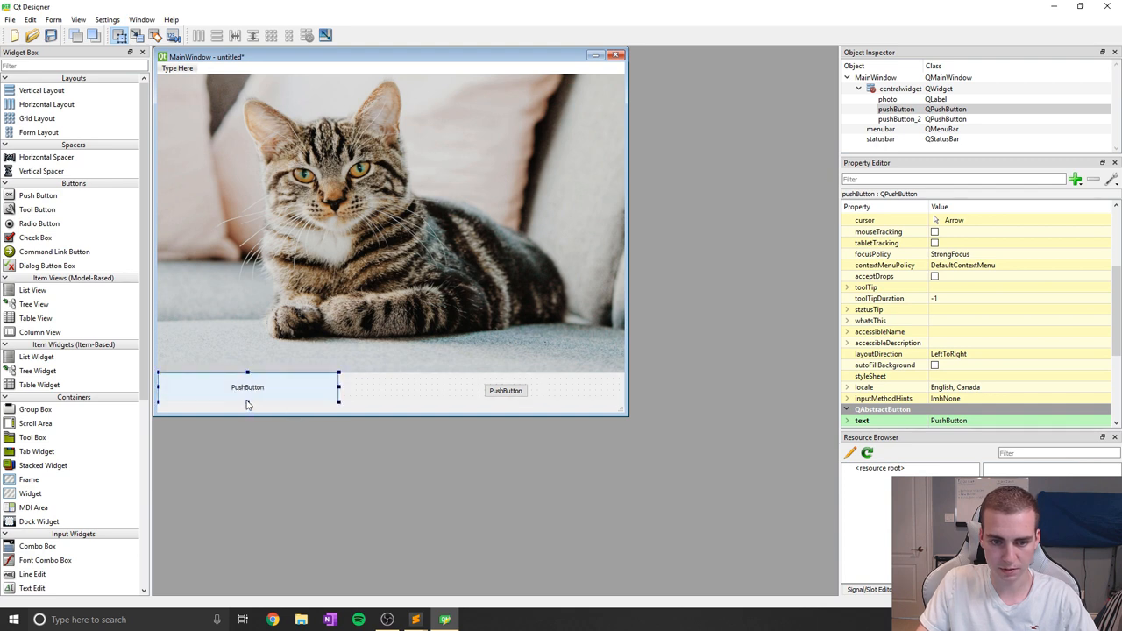
mouse_move(286, 388)
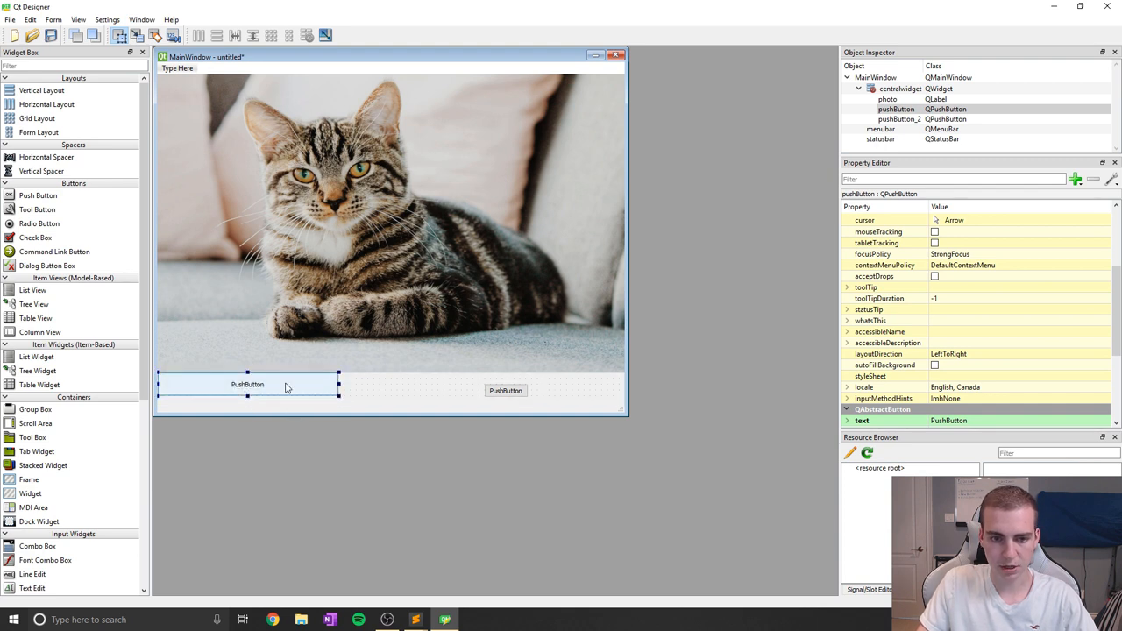
type("CAT")
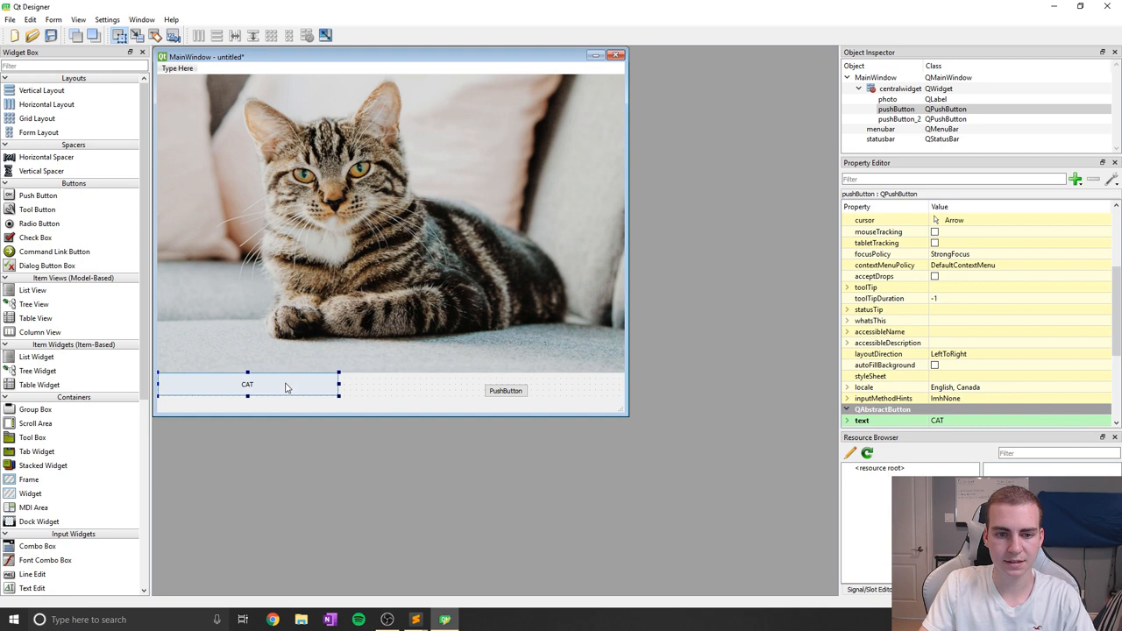
Set the second button's text to DOG beside the CAT button.
left_click(505, 389)
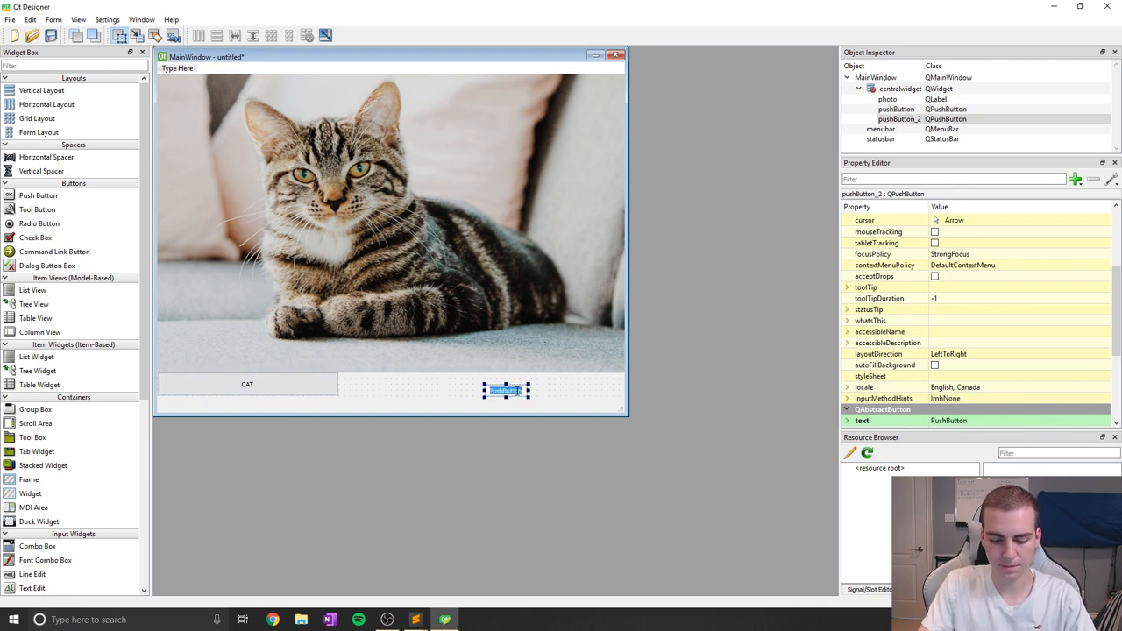
type("DOG")
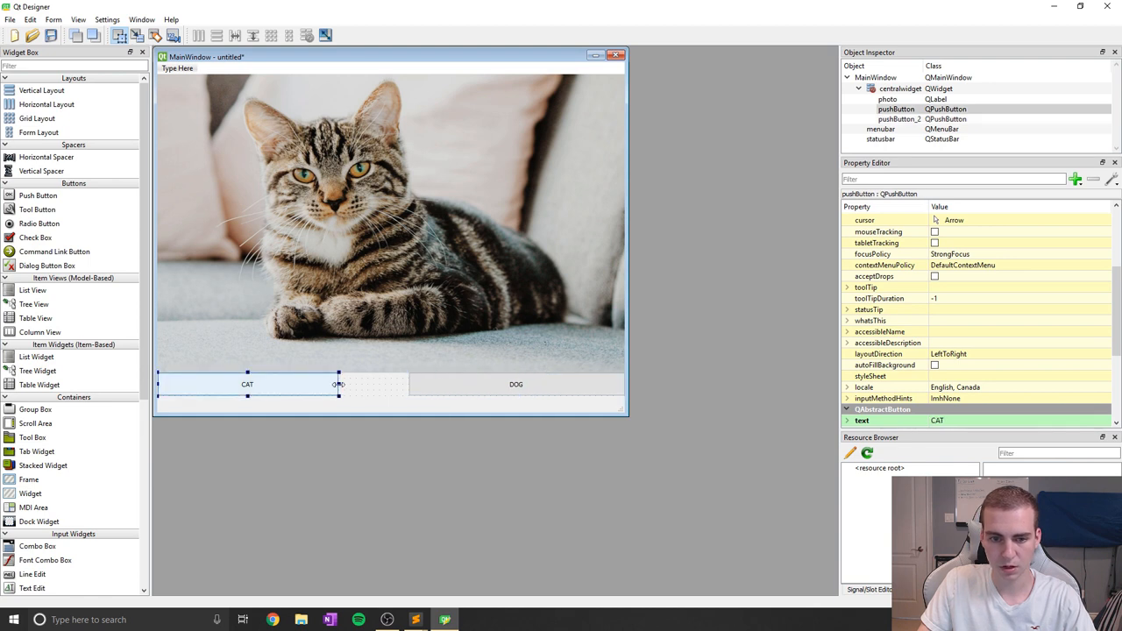
left_click(515, 384)
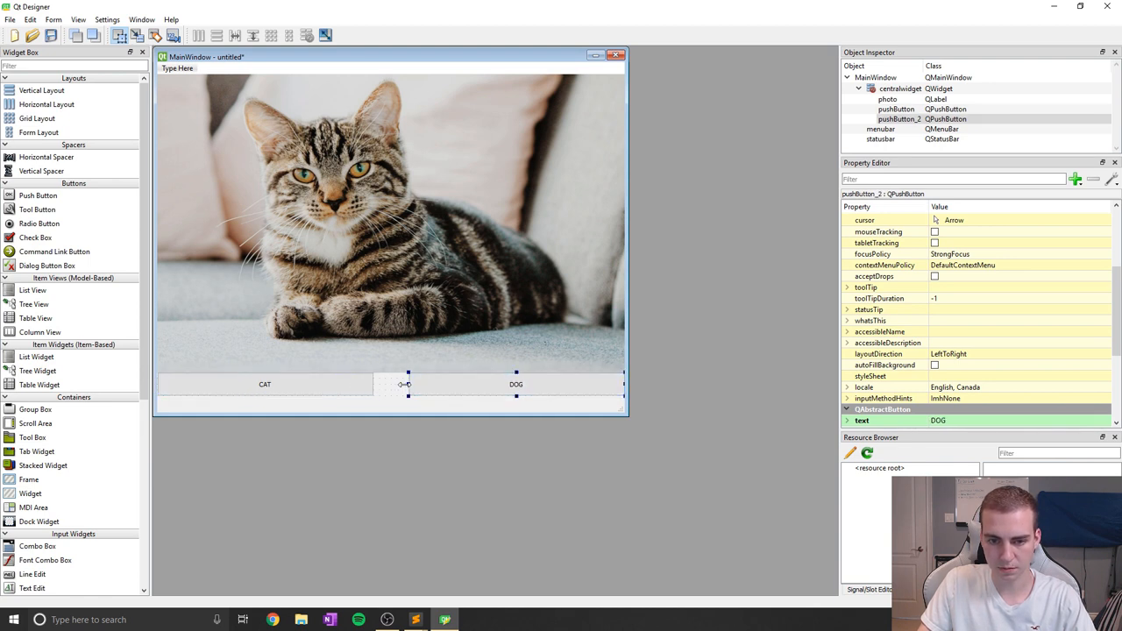
left_click(277, 384)
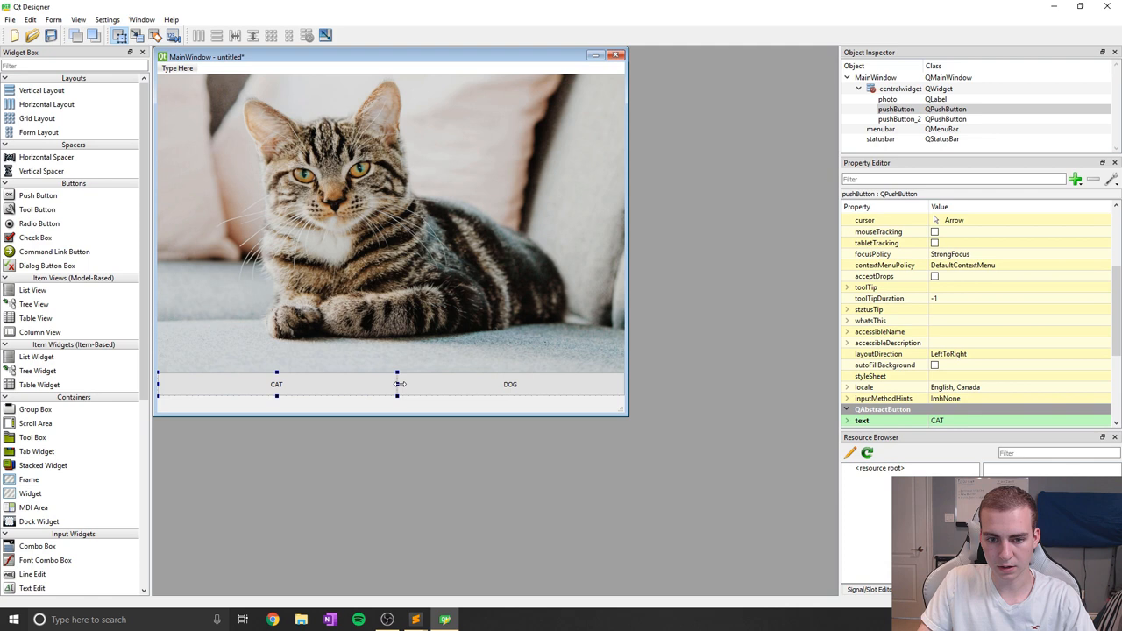
Set the buttons' objectName properties to cat and dog.
left_click(510, 384)
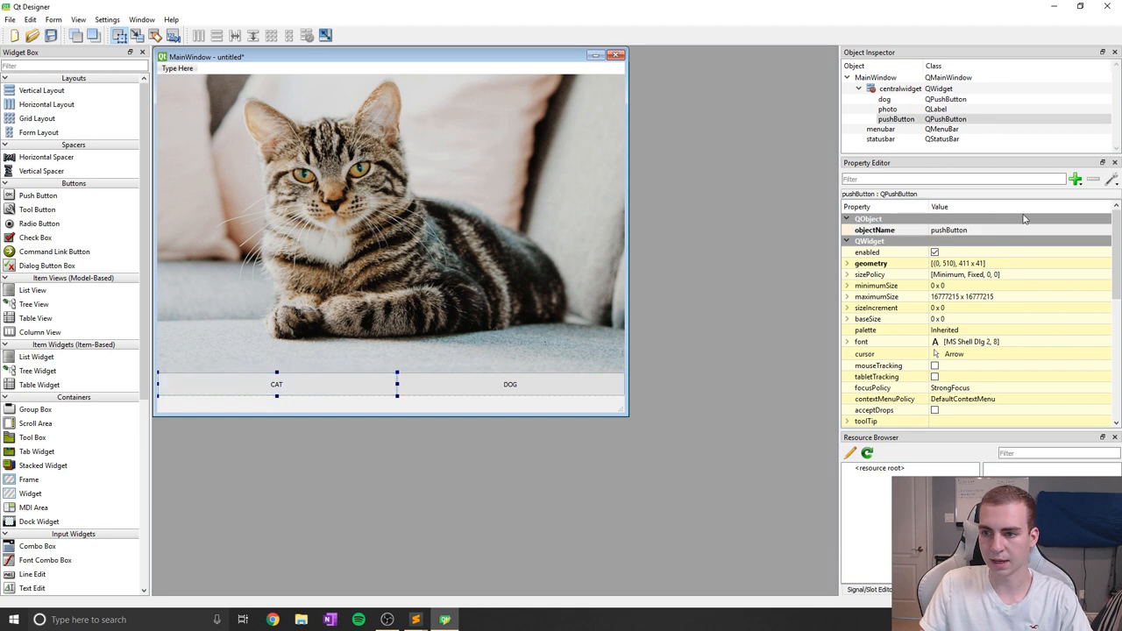
double_click(964, 230)
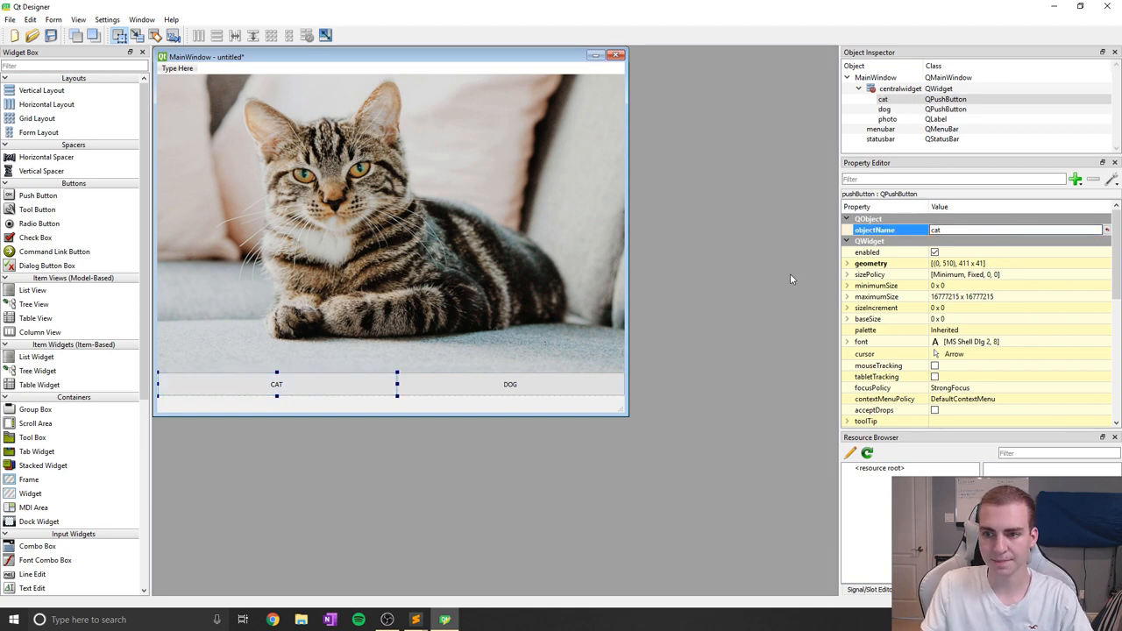
scroll("down", 3)
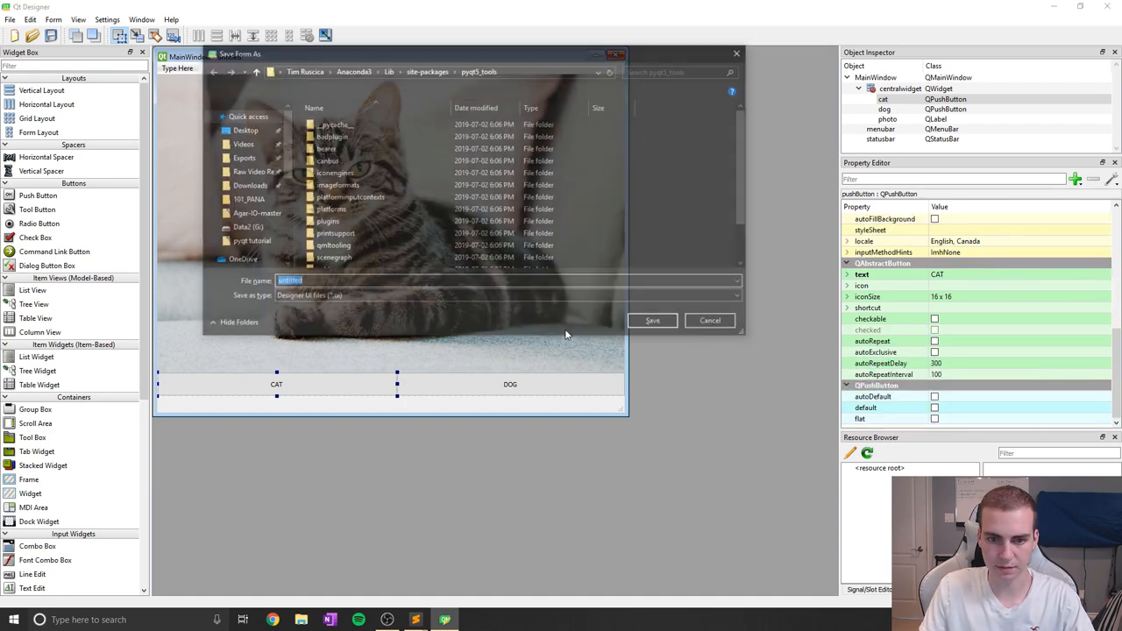
Save the form as test.ui in the pyqt tutorial folder and bring up the folder.
type("test.ui")
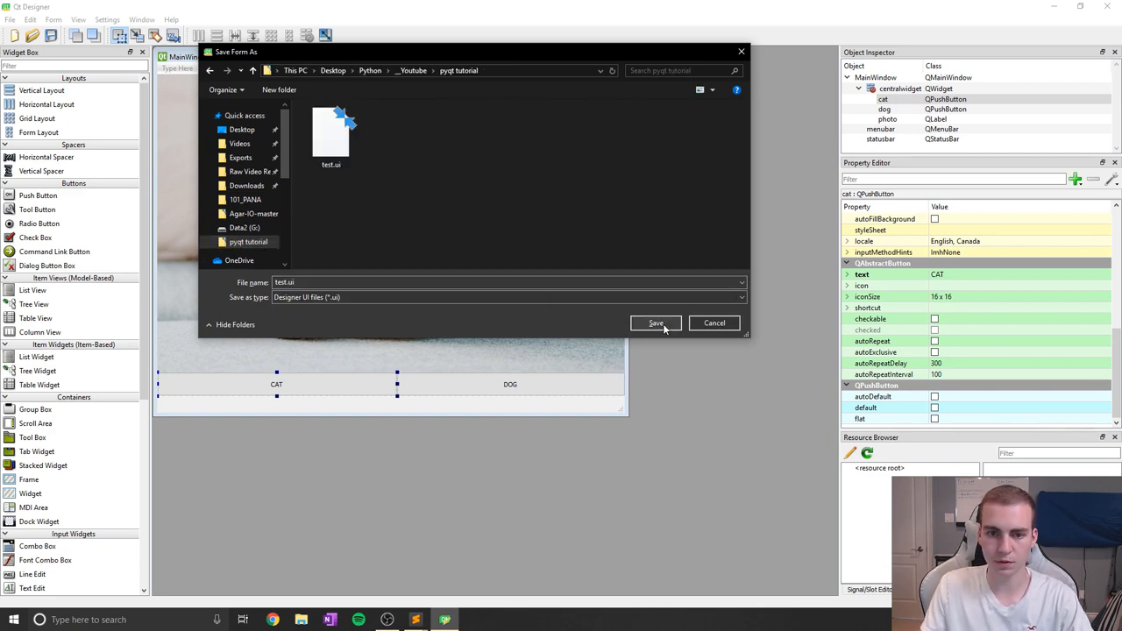
left_click(656, 323)
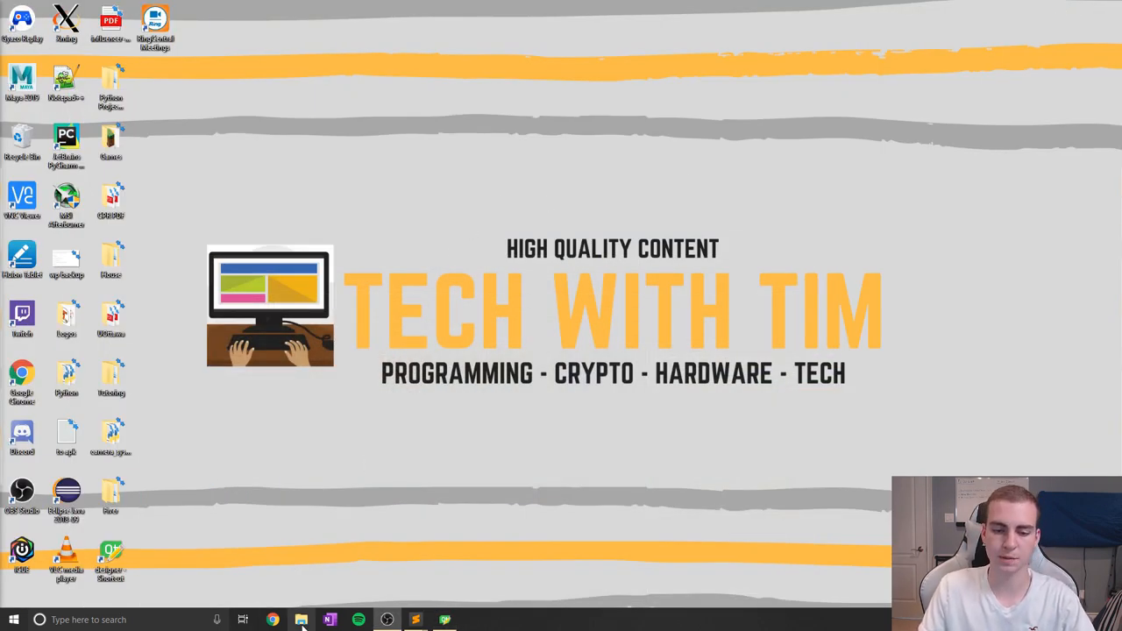
left_click(302, 621)
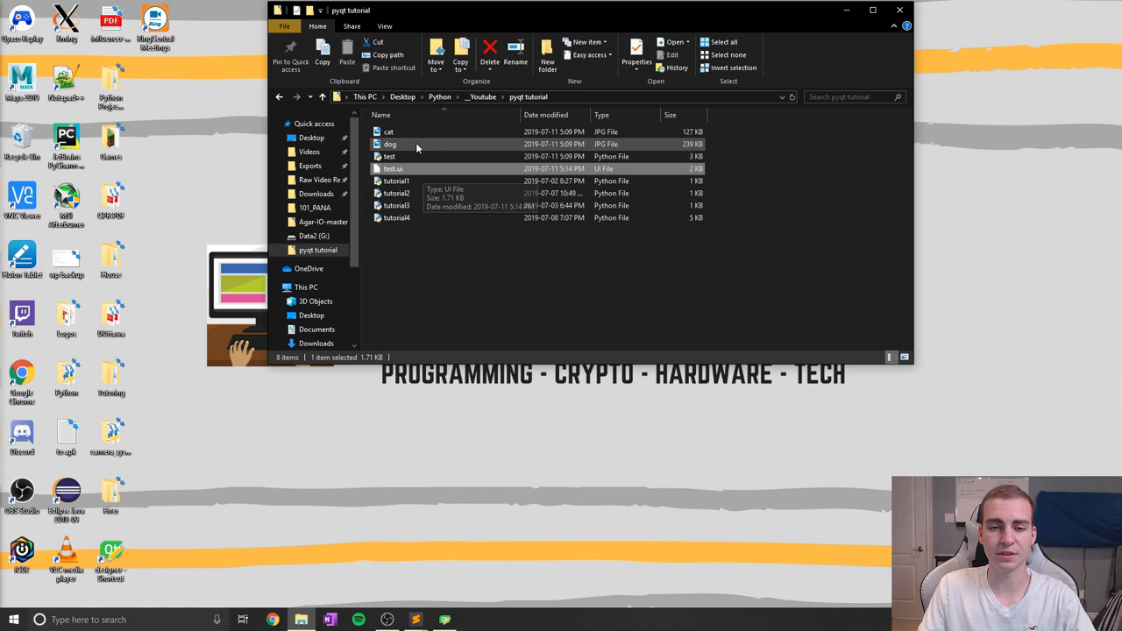
Select test.ui in the pyqt tutorial folder and open a command prompt there.
left_click(389, 144)
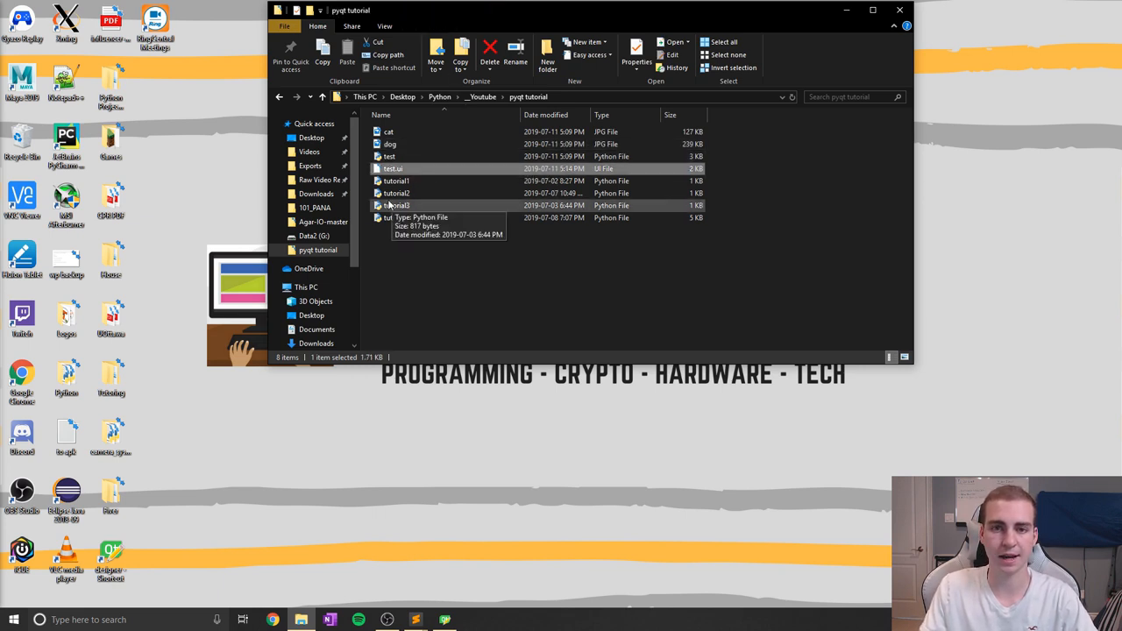
mouse_move(467, 137)
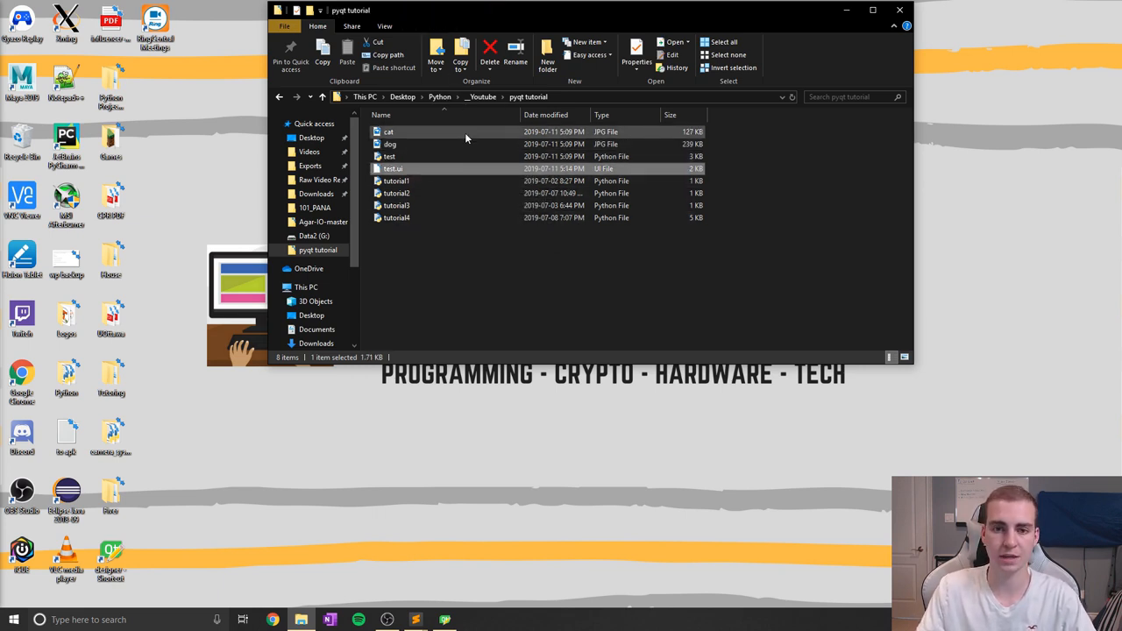
left_click(438, 97)
type("pyth")
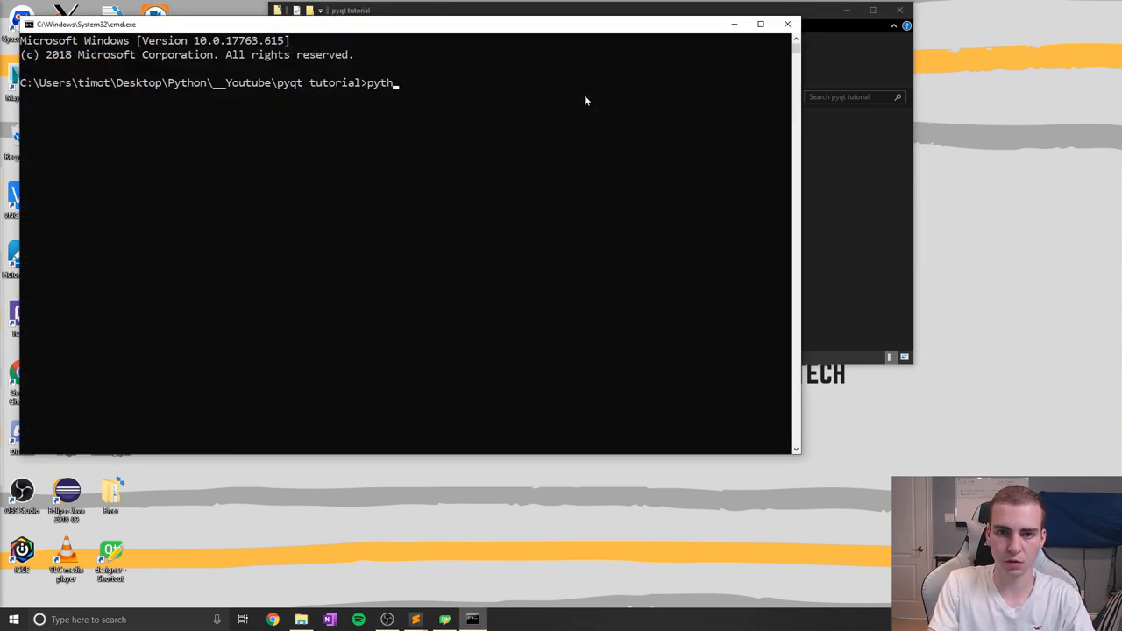
Run pyuic5 -x test.ui -o tutorial5.py to generate the tutorial5 Python code.
type("on")
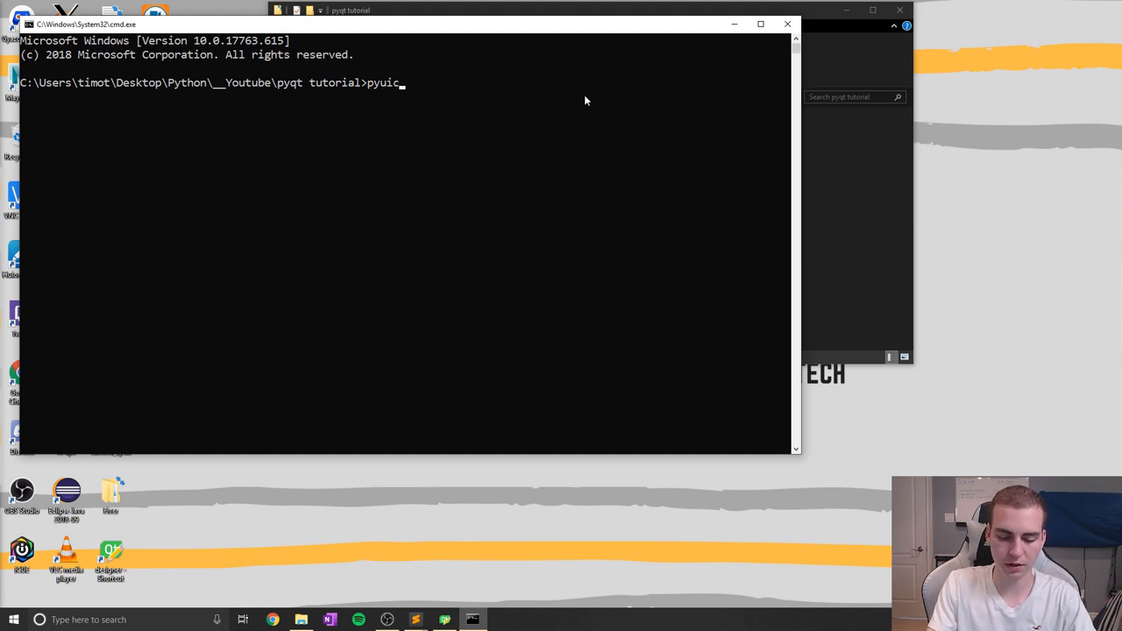
type("5 -x")
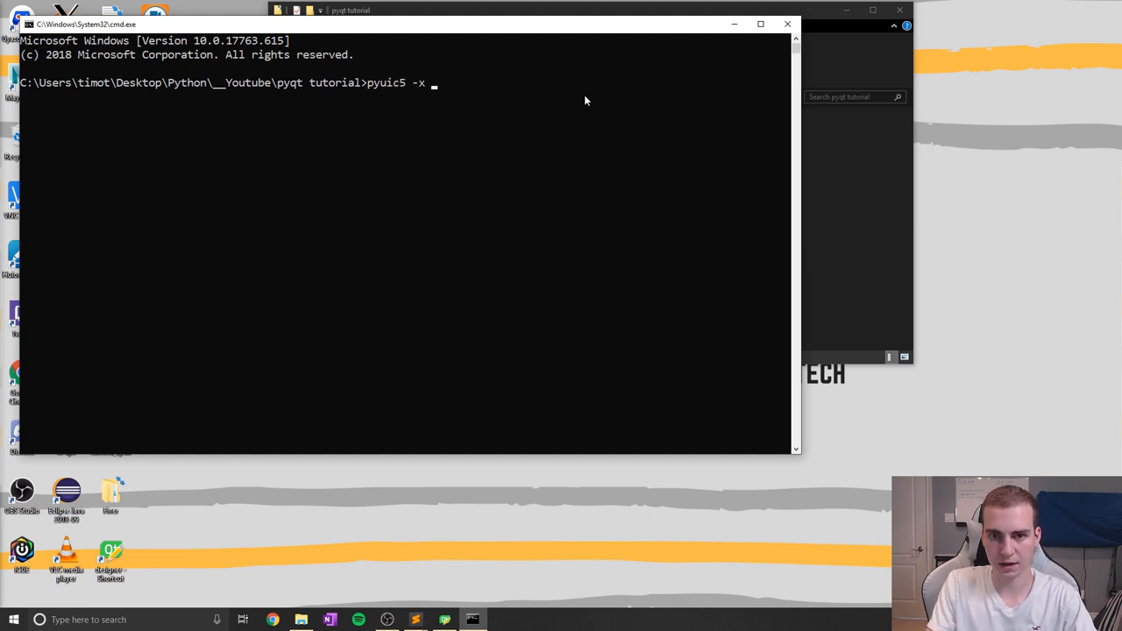
type("test.")
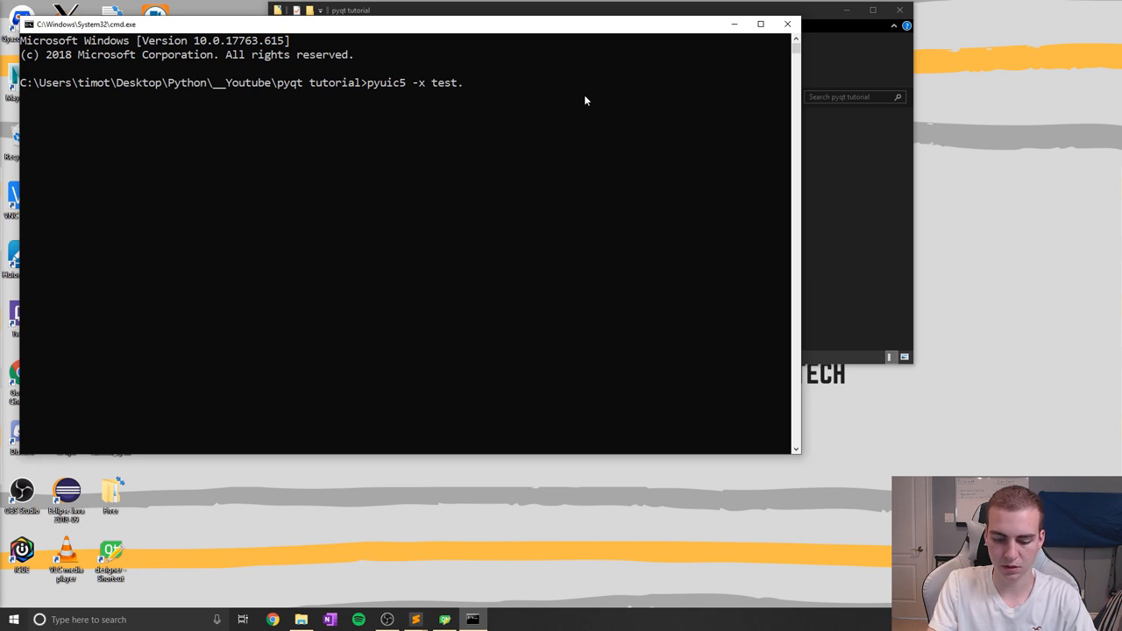
type("ui -o")
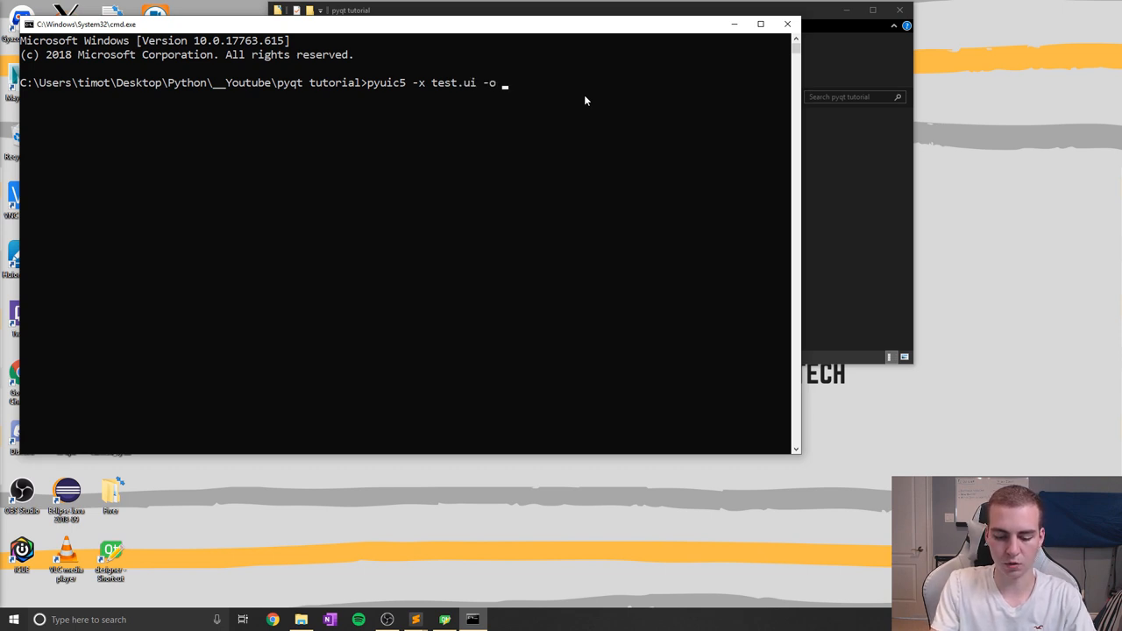
type("tutorial")
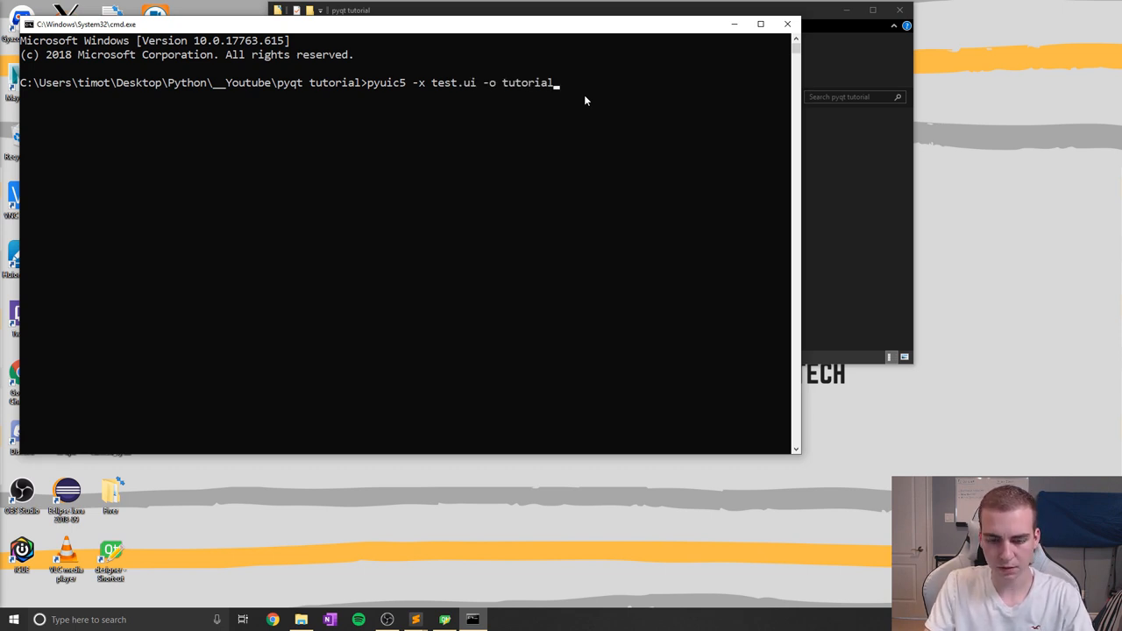
key("Return")
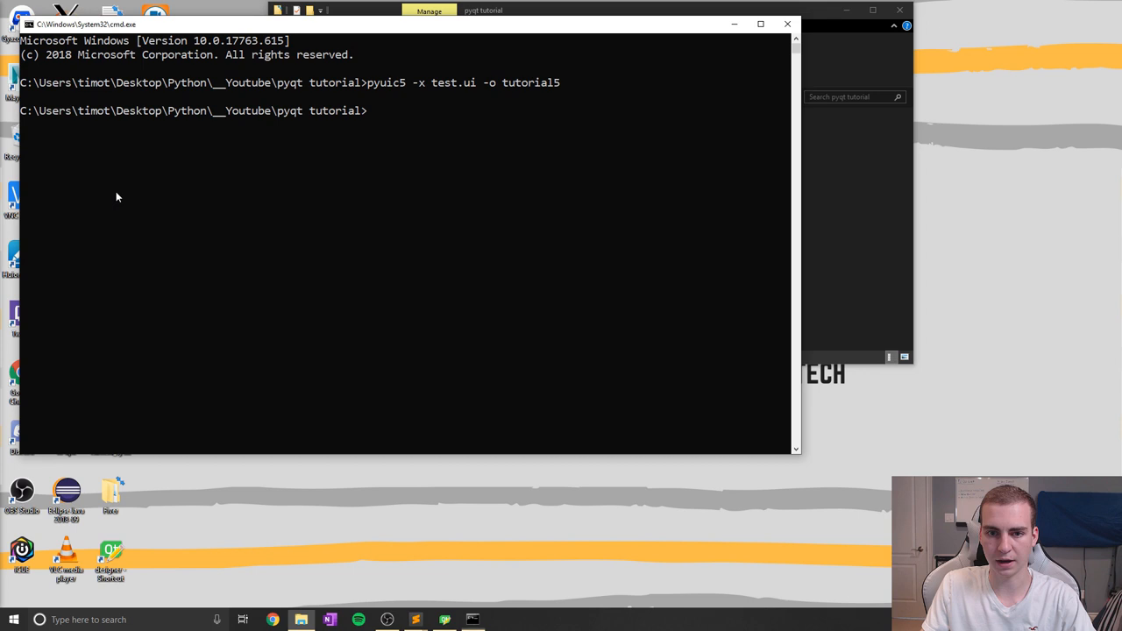
type("pyuic5 -x test.ui -o tutorial5.p")
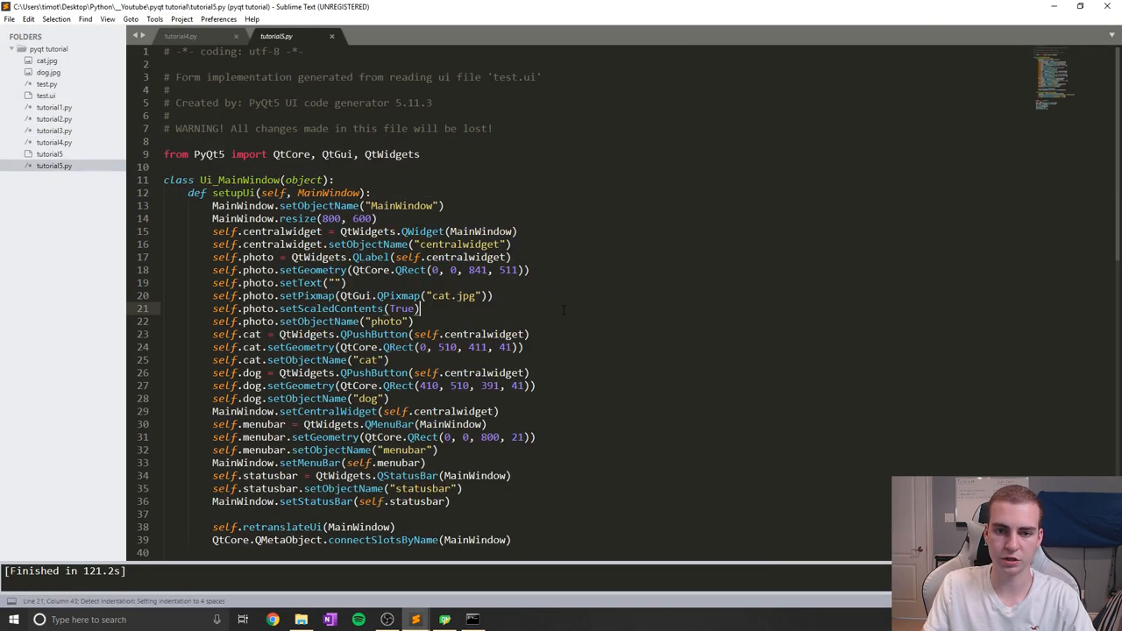
Copy the cat.jpg pixmap line and insert blank lines after connectSlotsByName in setupUi.
scroll("down", 3)
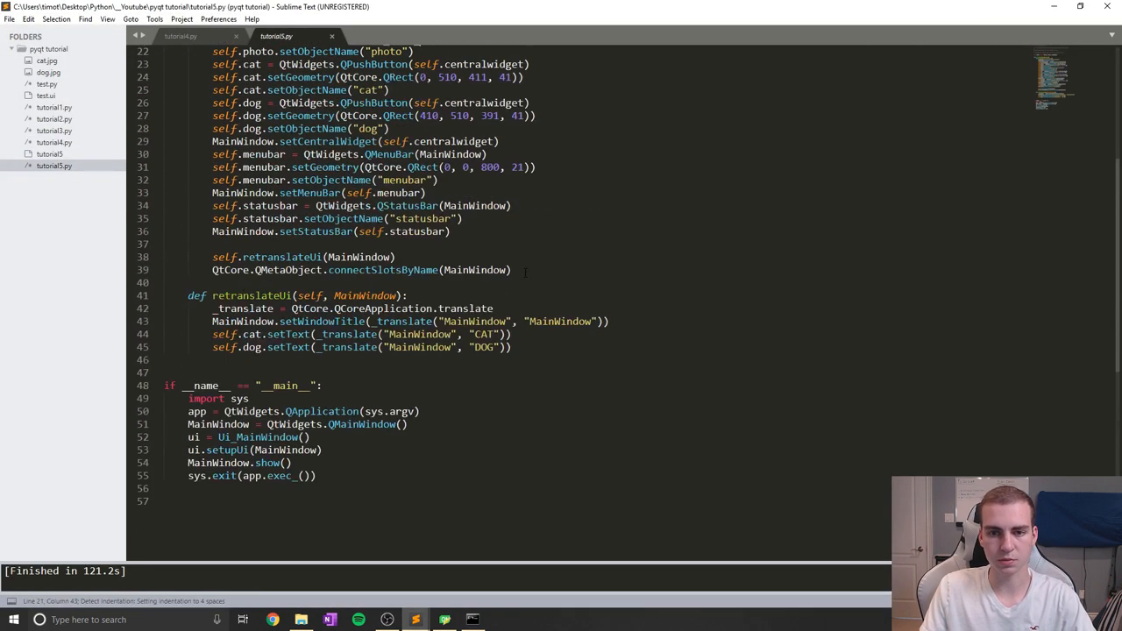
scroll("up", 3)
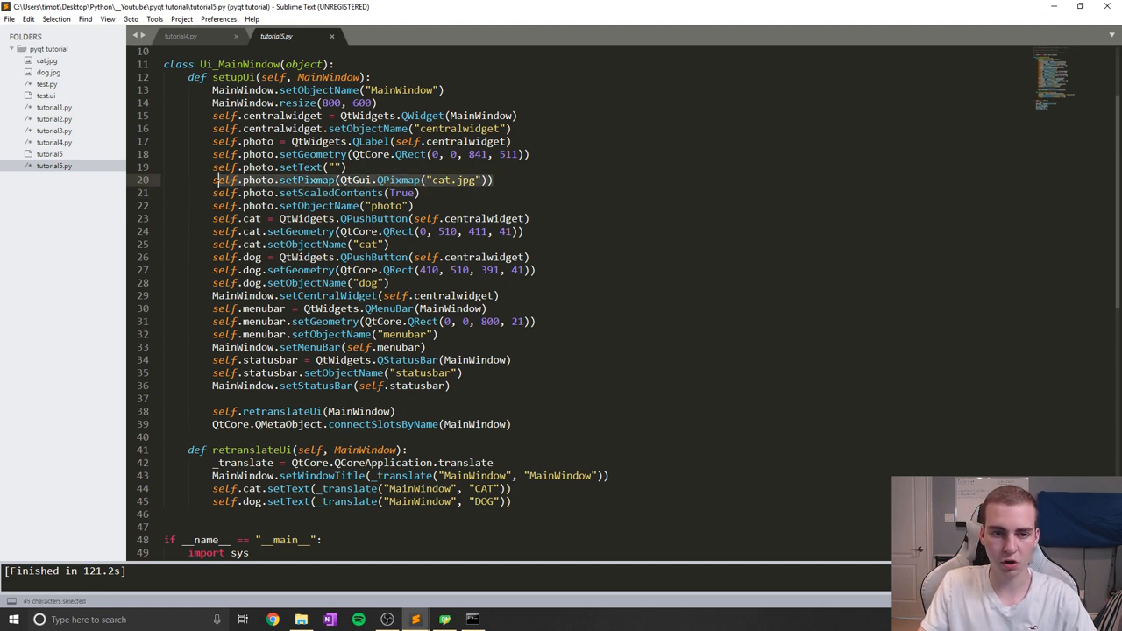
key("ctrl+c")
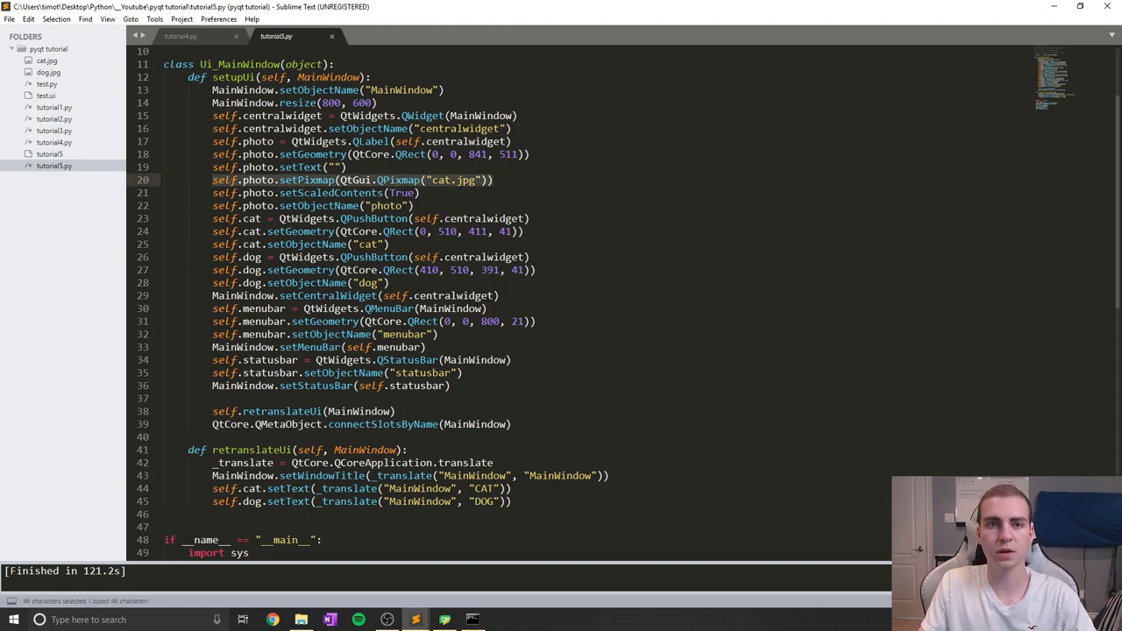
scroll("down", 3)
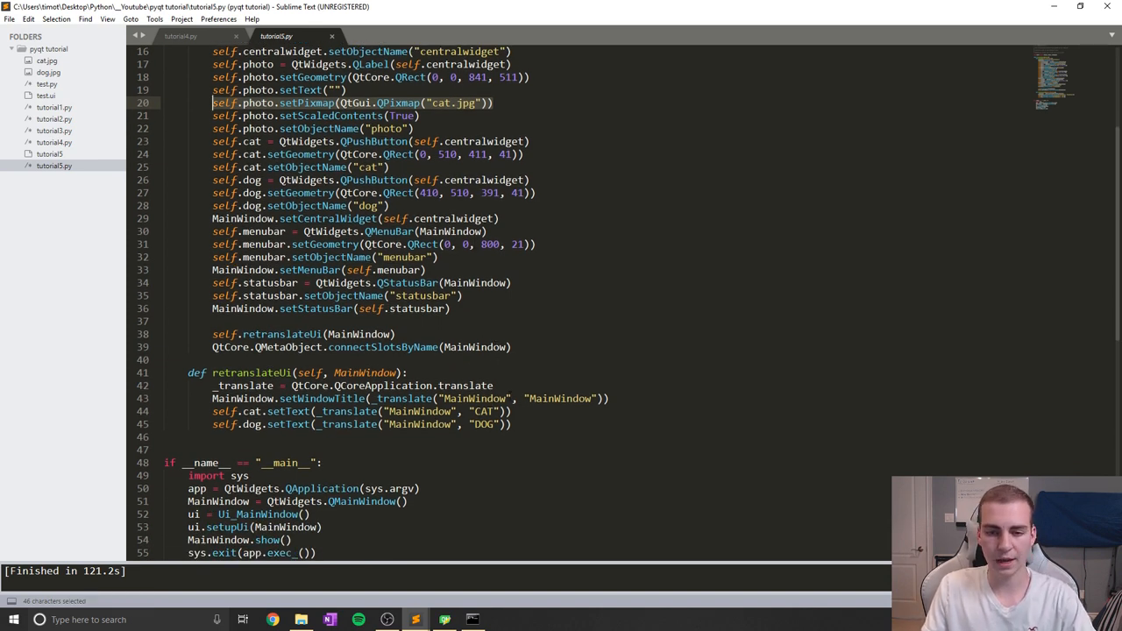
left_click(512, 347)
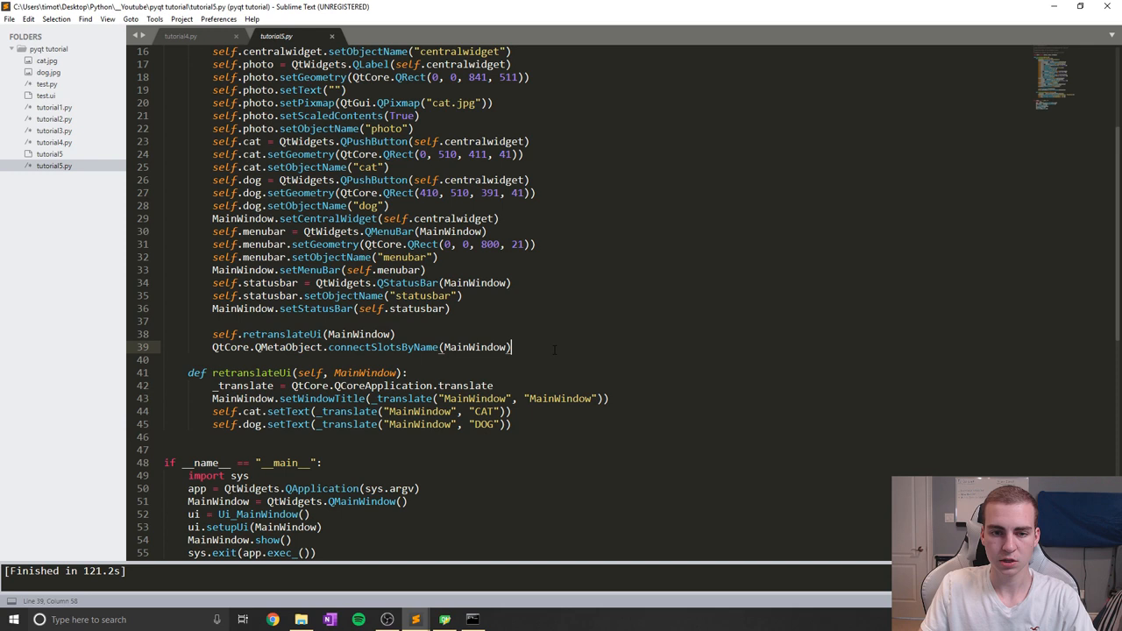
key("enter")
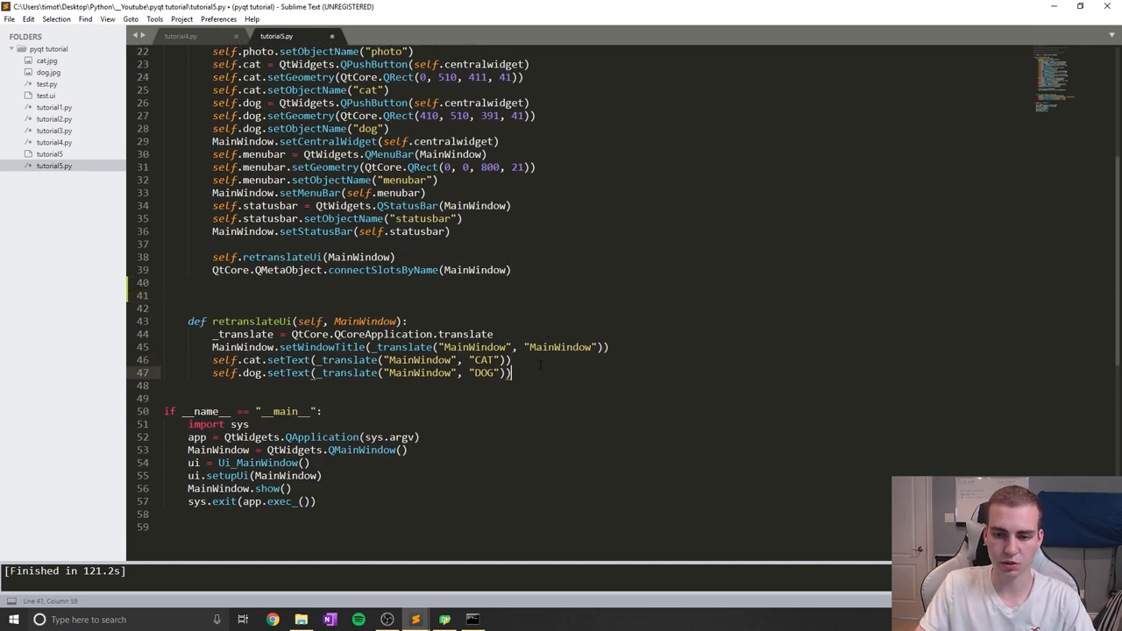
Define show_dog(self) setting self.photo's pixmap to QtGui.QPixmap("cat.jpg").
type("def sh")
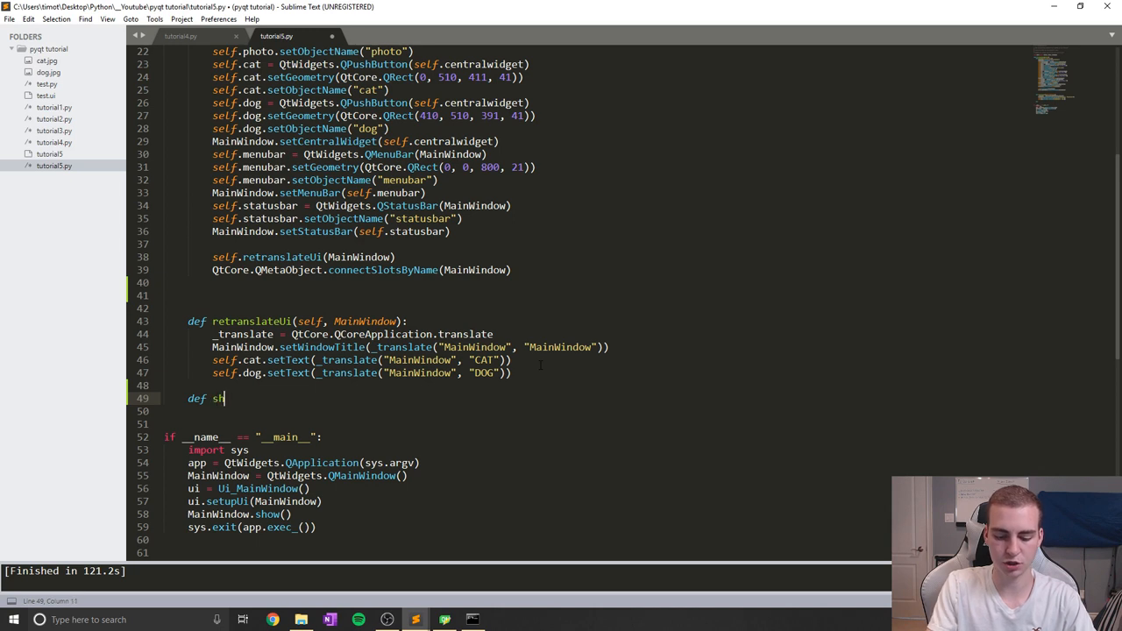
type("ow_dogf")
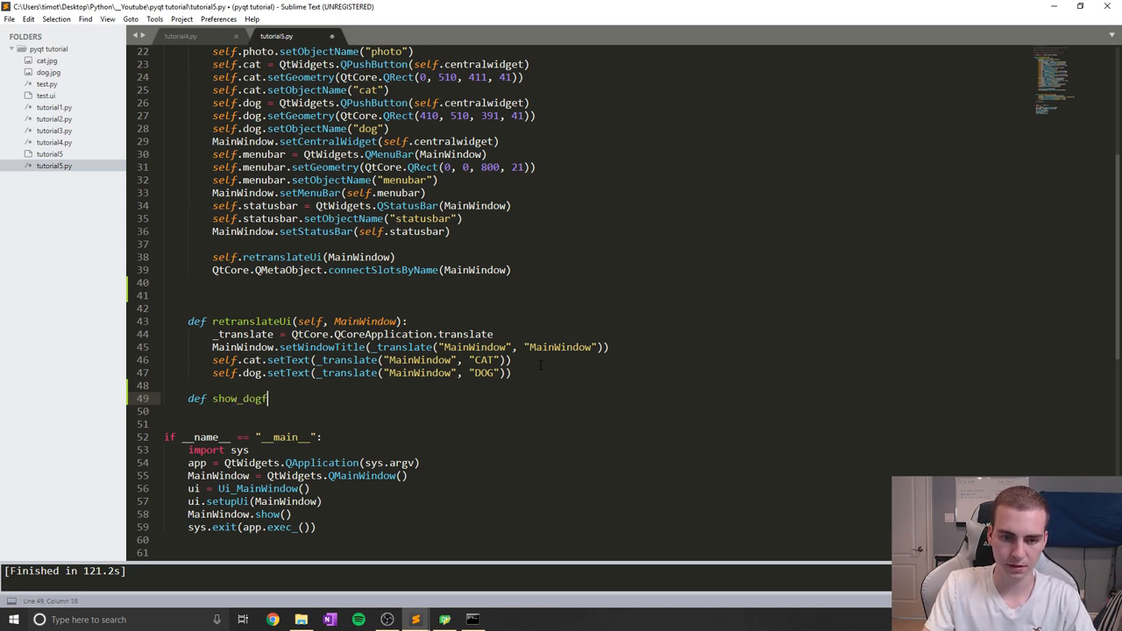
type("(self):")
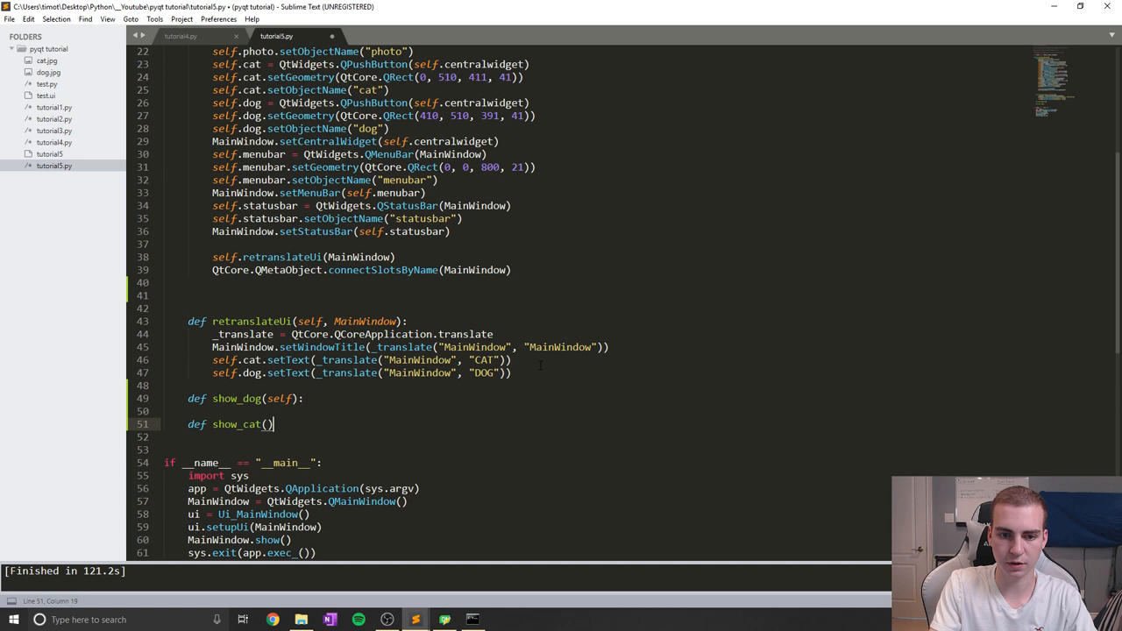
type("self):")
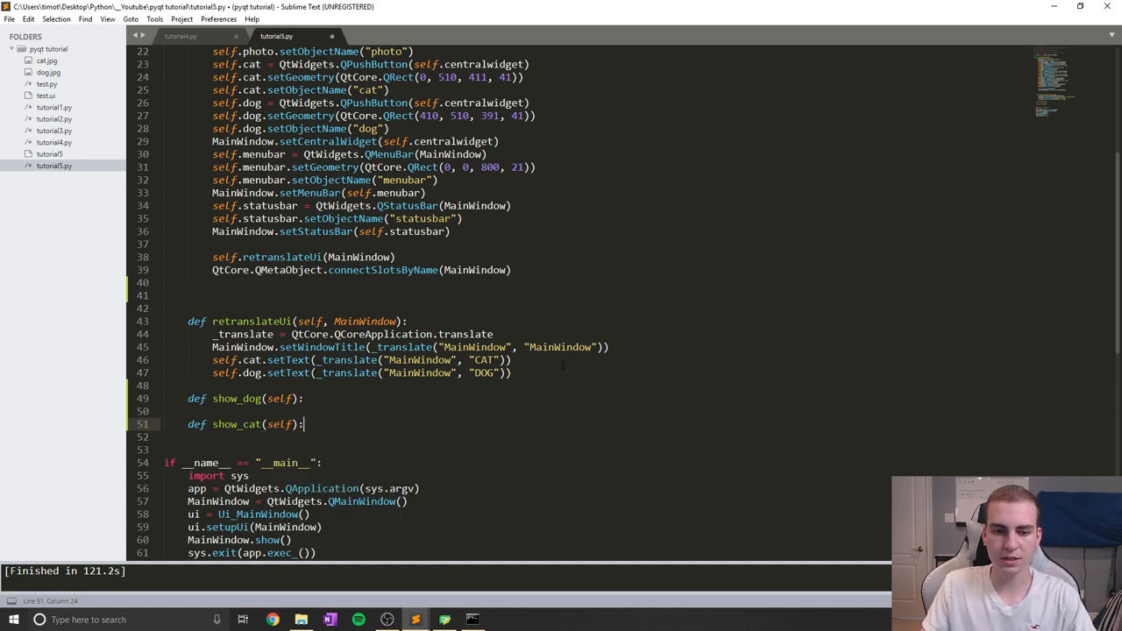
type("self.photo.setPixmap(QtGui.QPixmap(\"cat.jpg\"))")
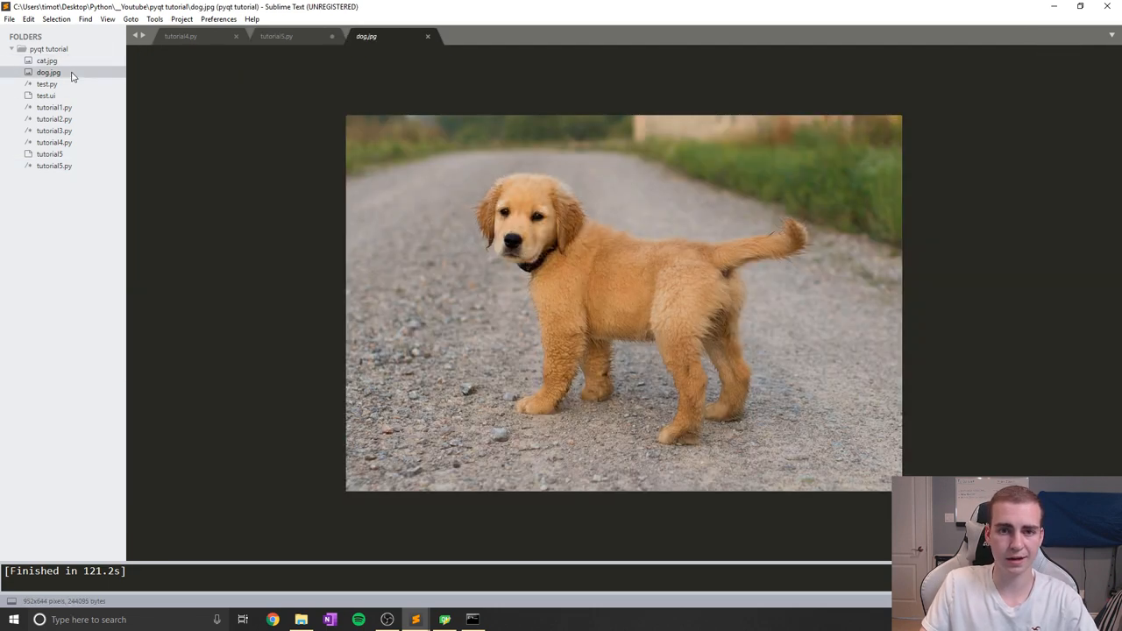
Correct show_dog's image to dog.jpg and keep cat.jpg for show_cat.
left_click(277, 35)
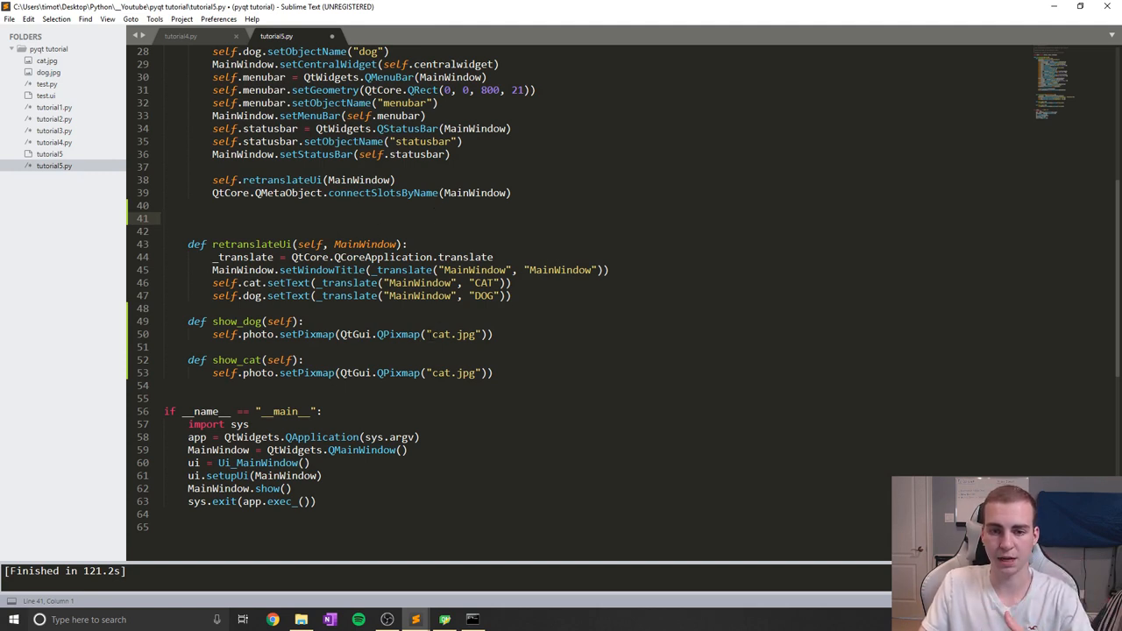
double_click(452, 333)
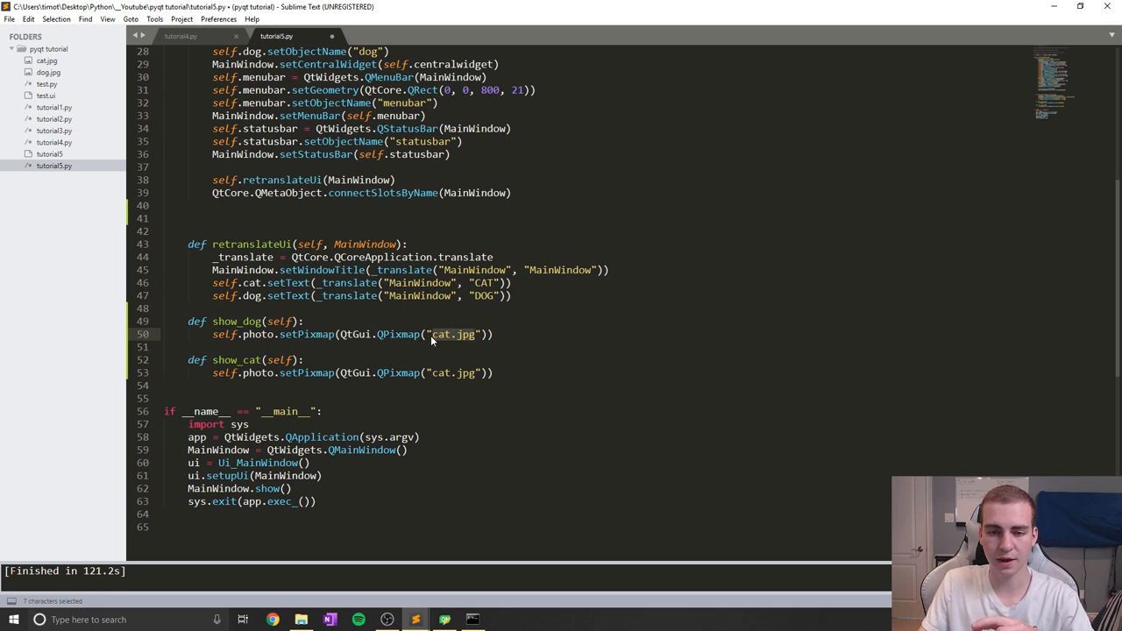
left_click(452, 333)
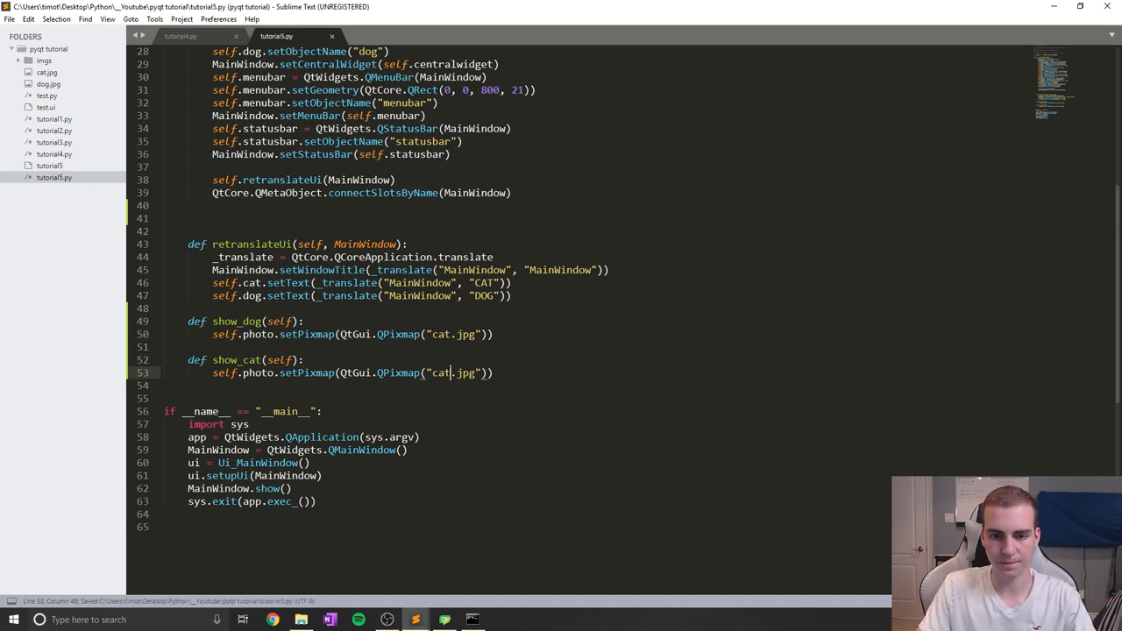
type("a")
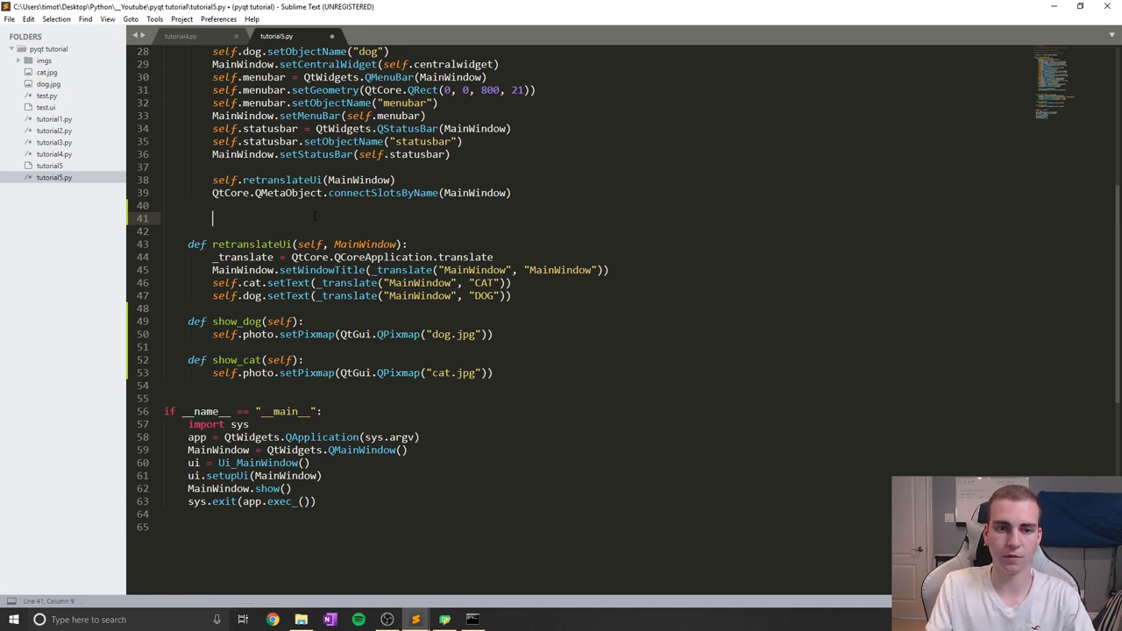
Wire self.dog.clicked.connect(self.show_dog) and the cat button's connect to show_cat.
type("self.dog.")
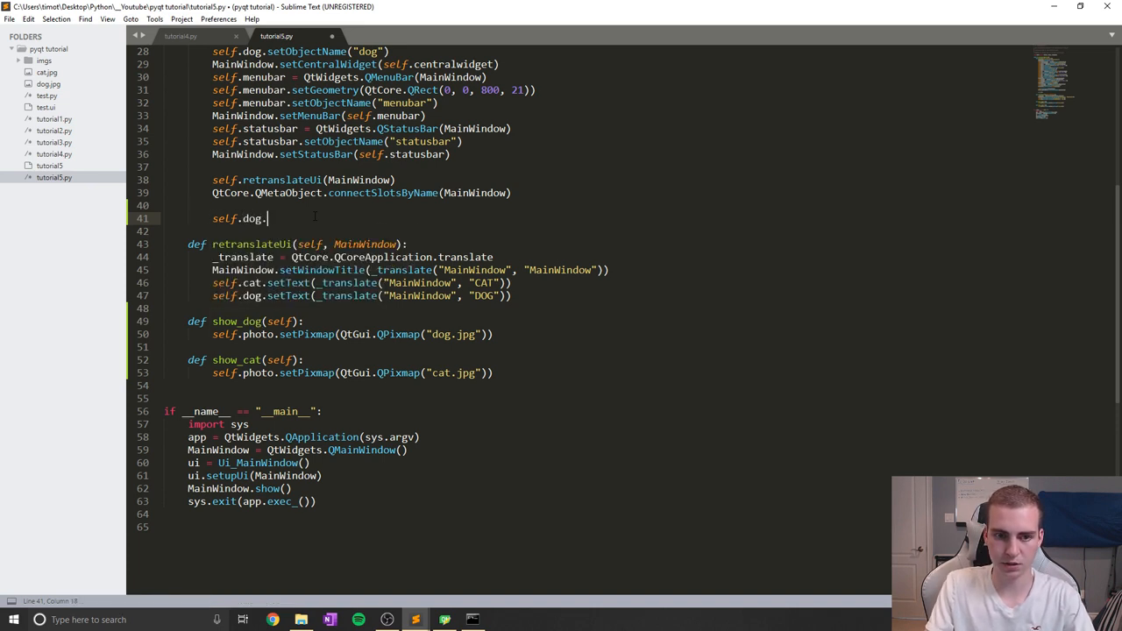
type("clicked.connect")
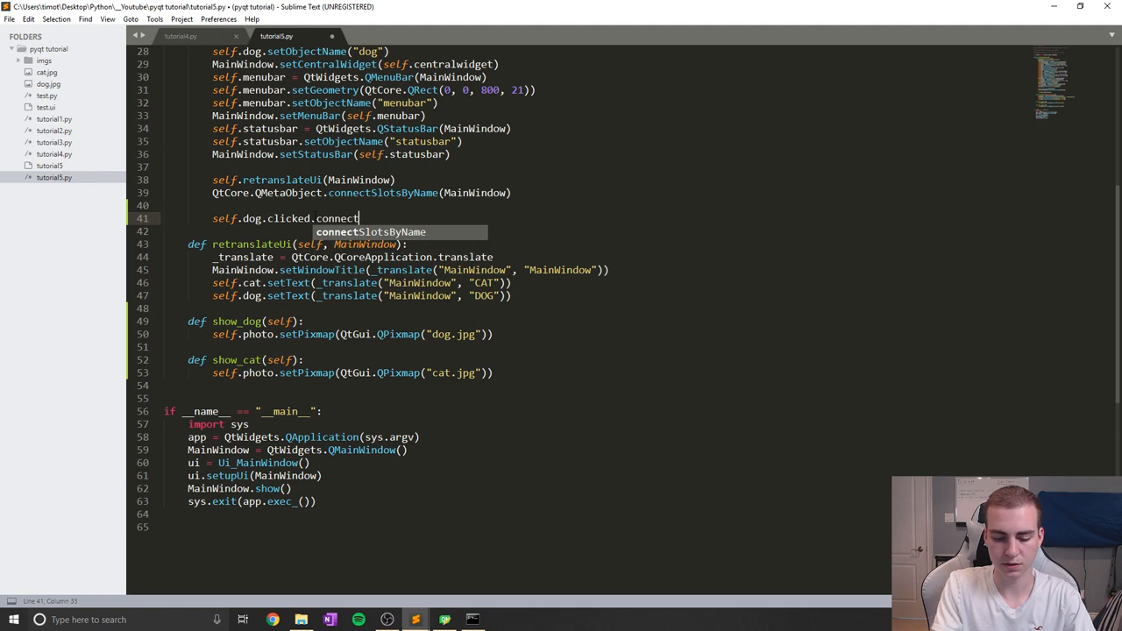
type("(show_dog")
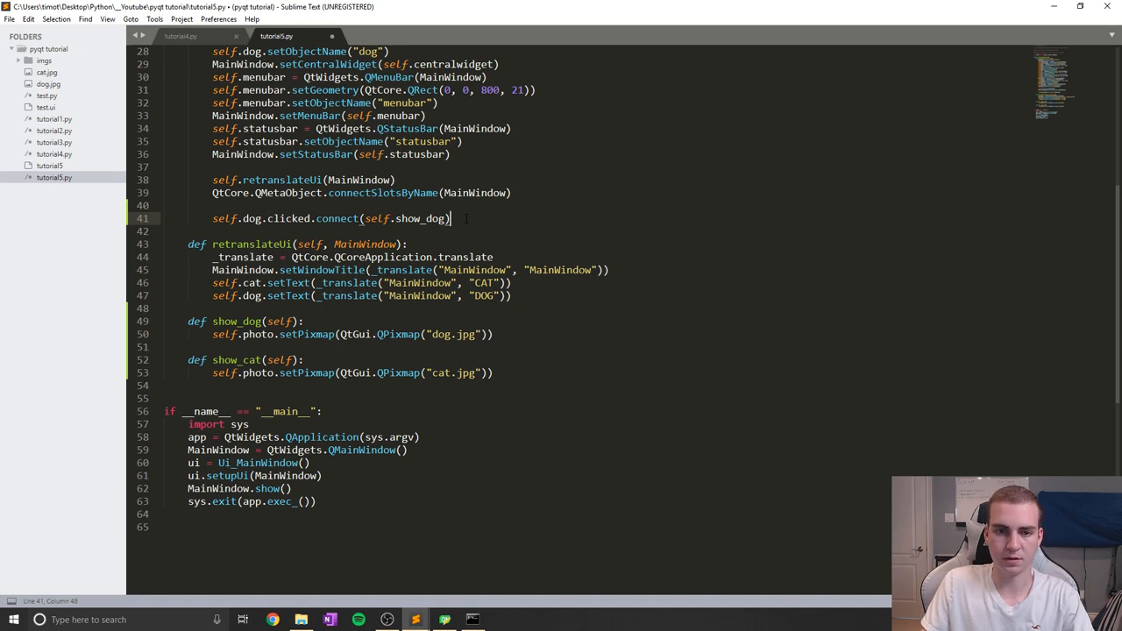
type("self.cat.clicked")
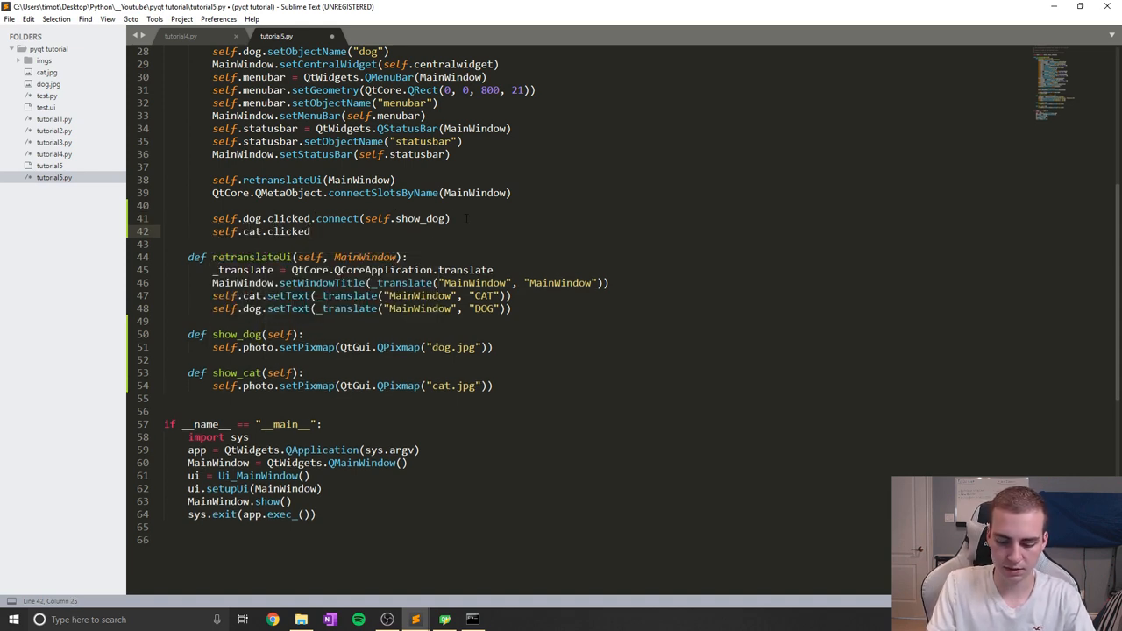
type(".connect()")
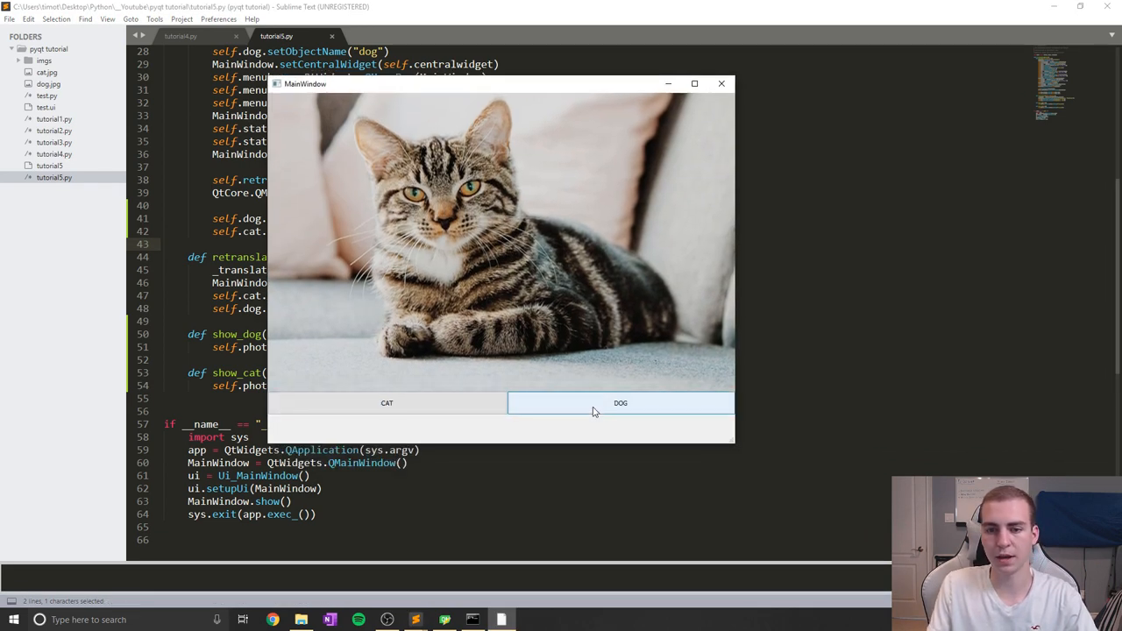
left_click(621, 402)
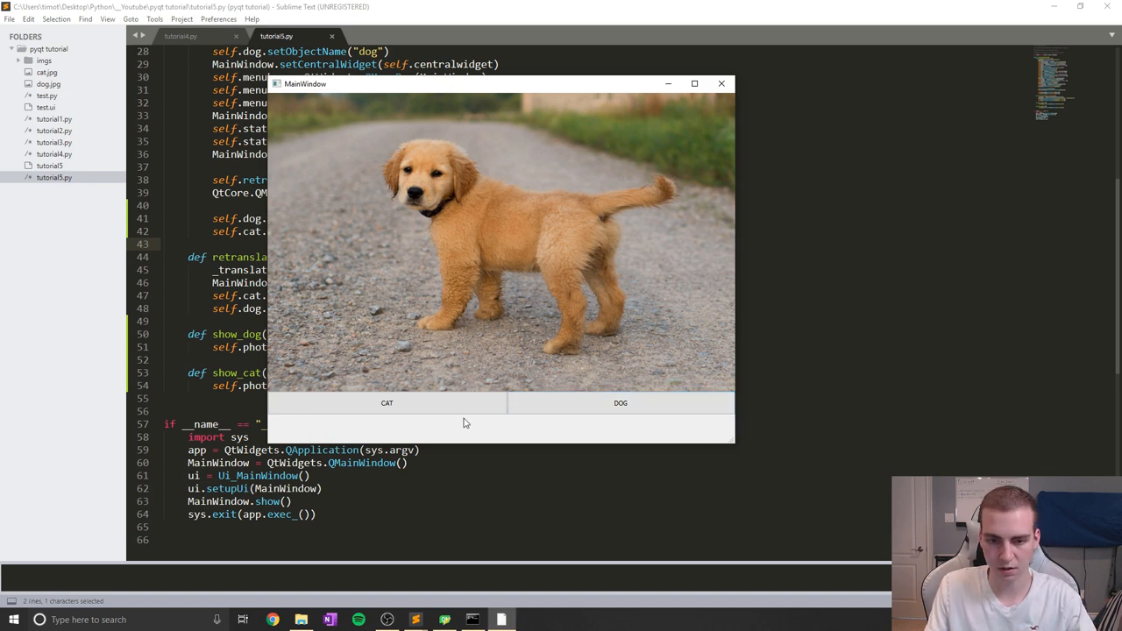
left_click(386, 402)
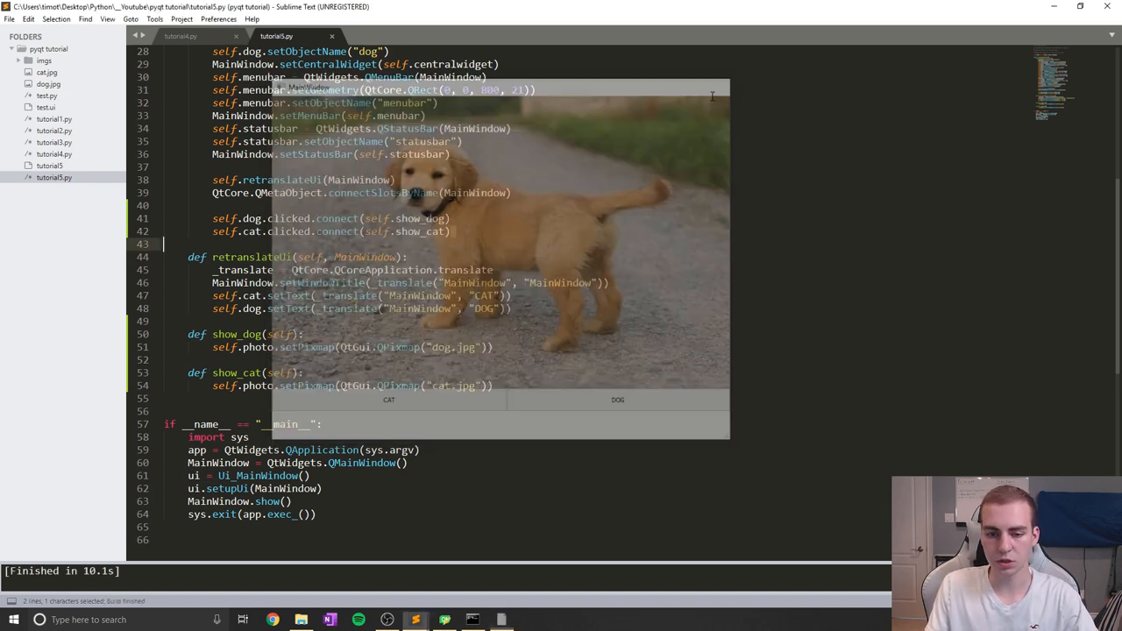
left_click(301, 621)
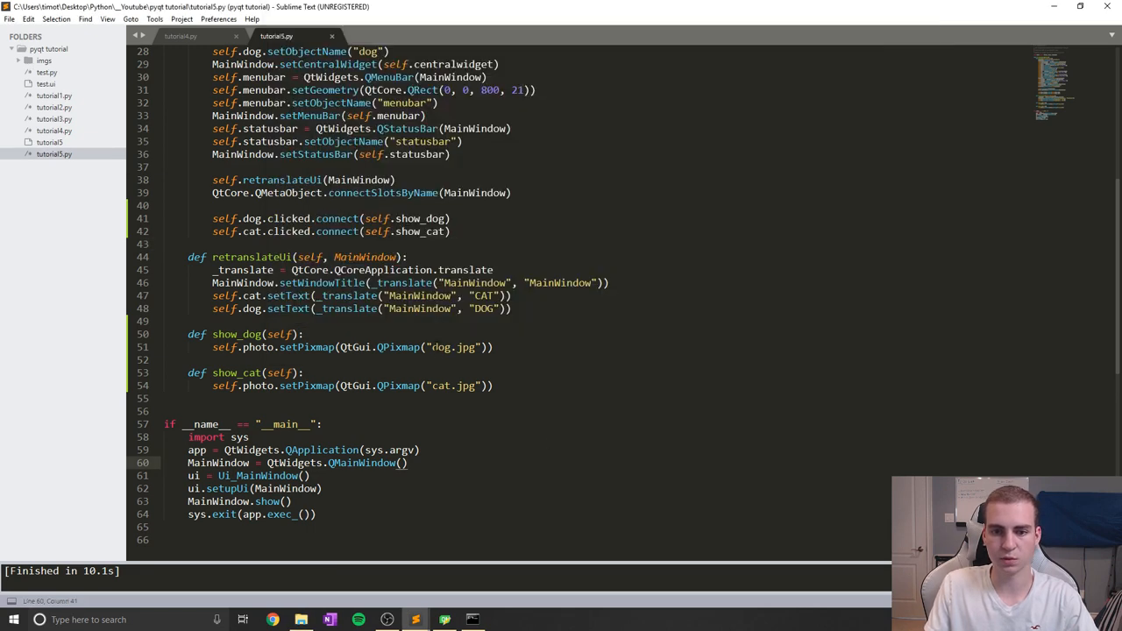
Prefix the image path with imgs/, verify the DOG button shows the dog photo, and close the app.
type("imgs/")
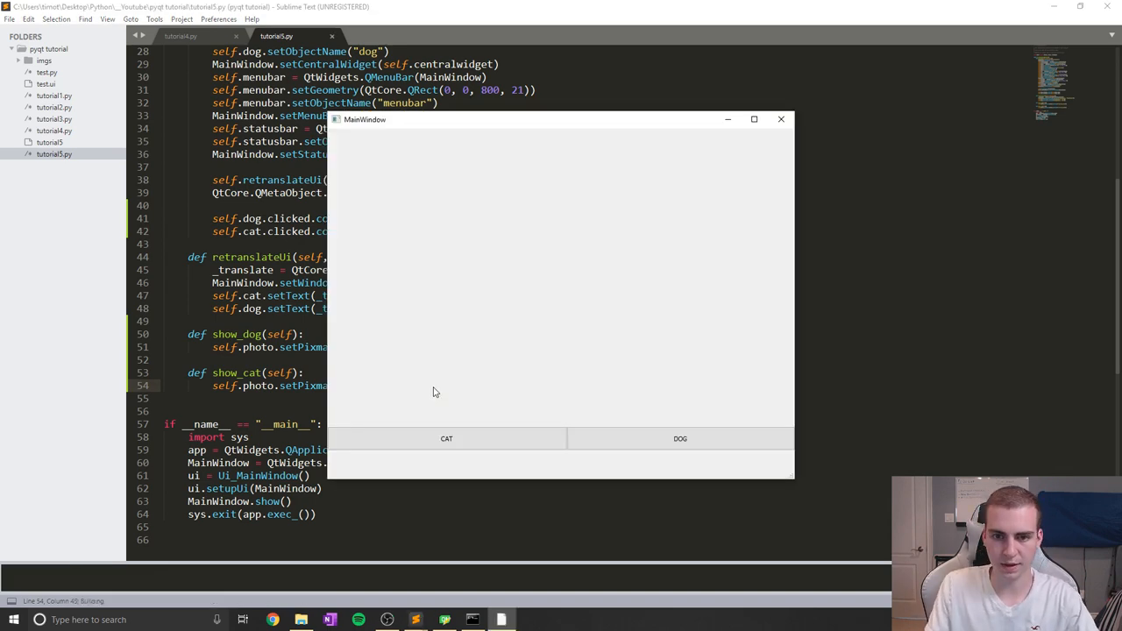
left_click(680, 439)
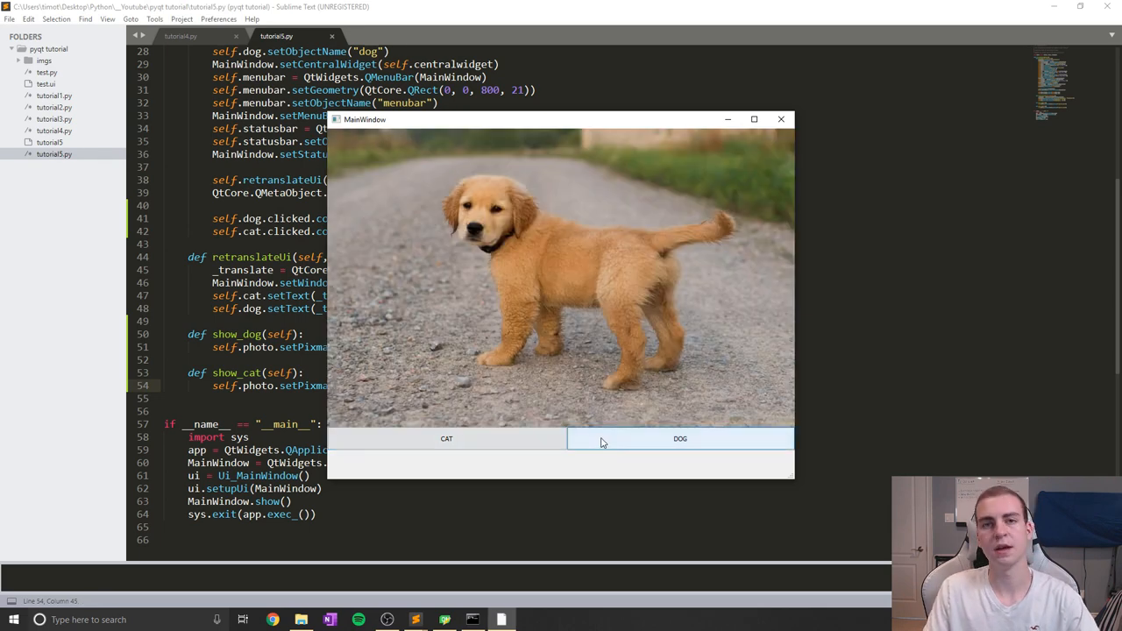
mouse_move(769, 138)
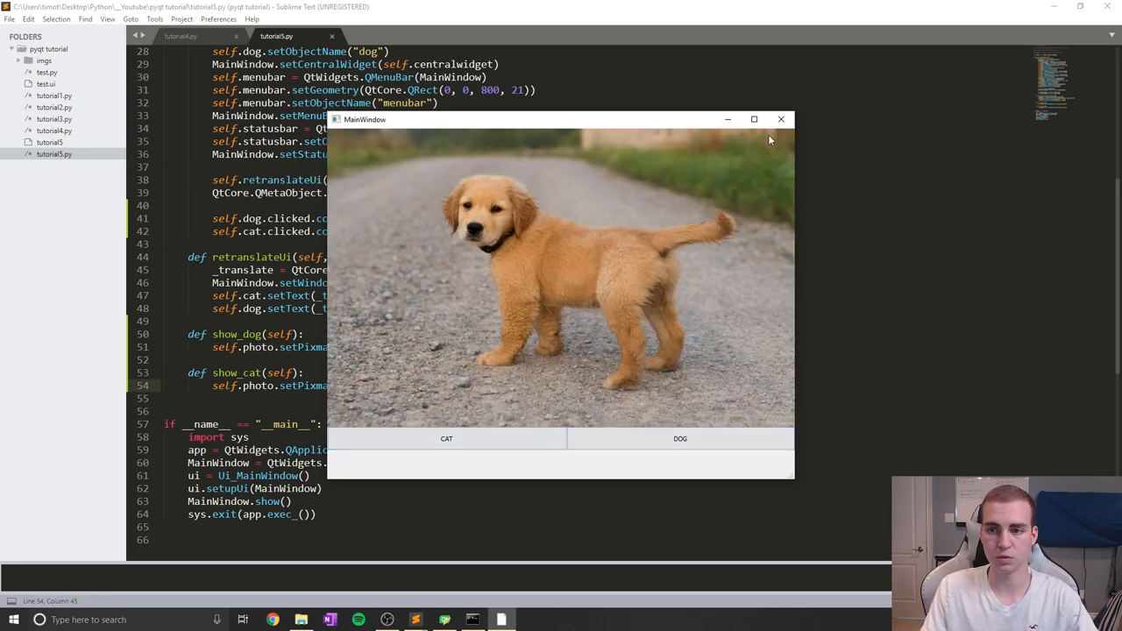
left_click(781, 119)
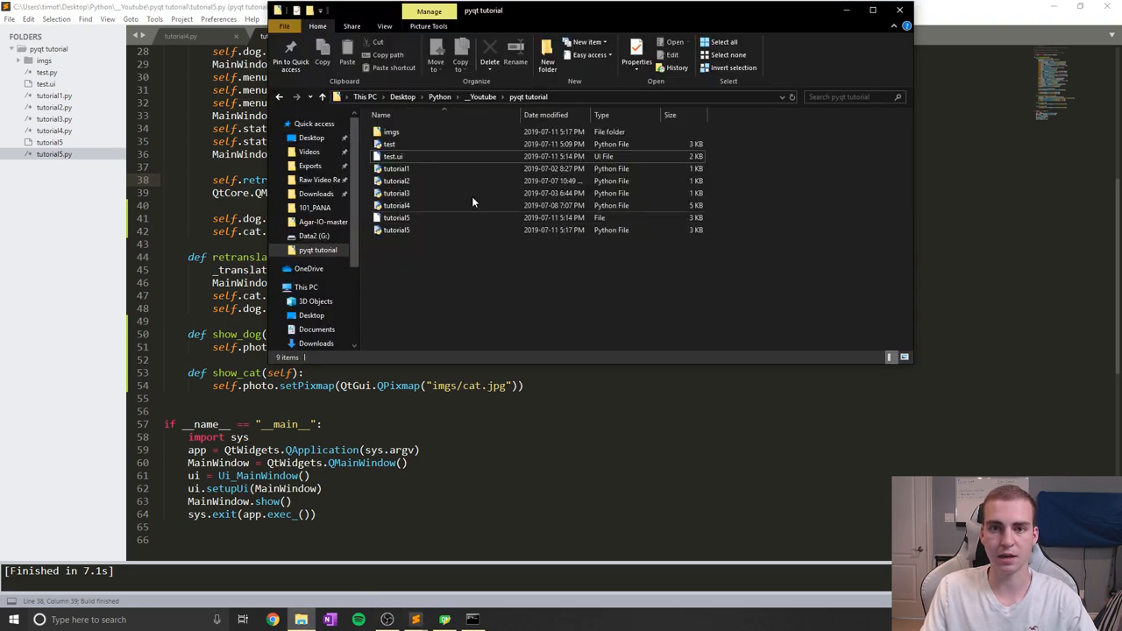
mouse_move(480, 267)
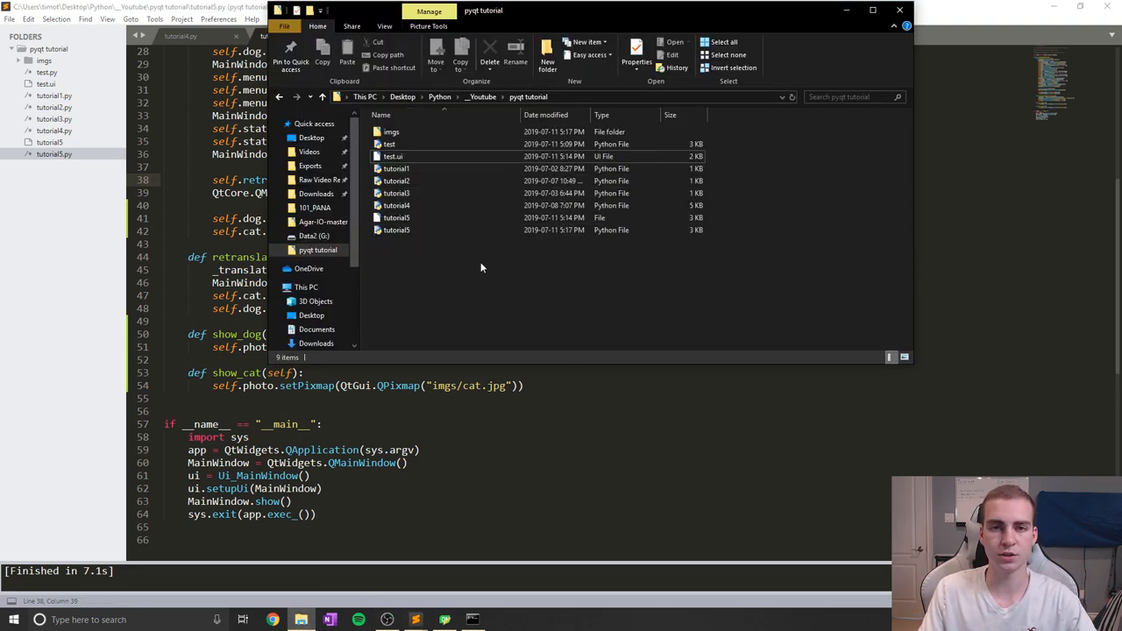
View the pyqt tutorial folder with its imgs subfolder in File Explorer.
double_click(391, 132)
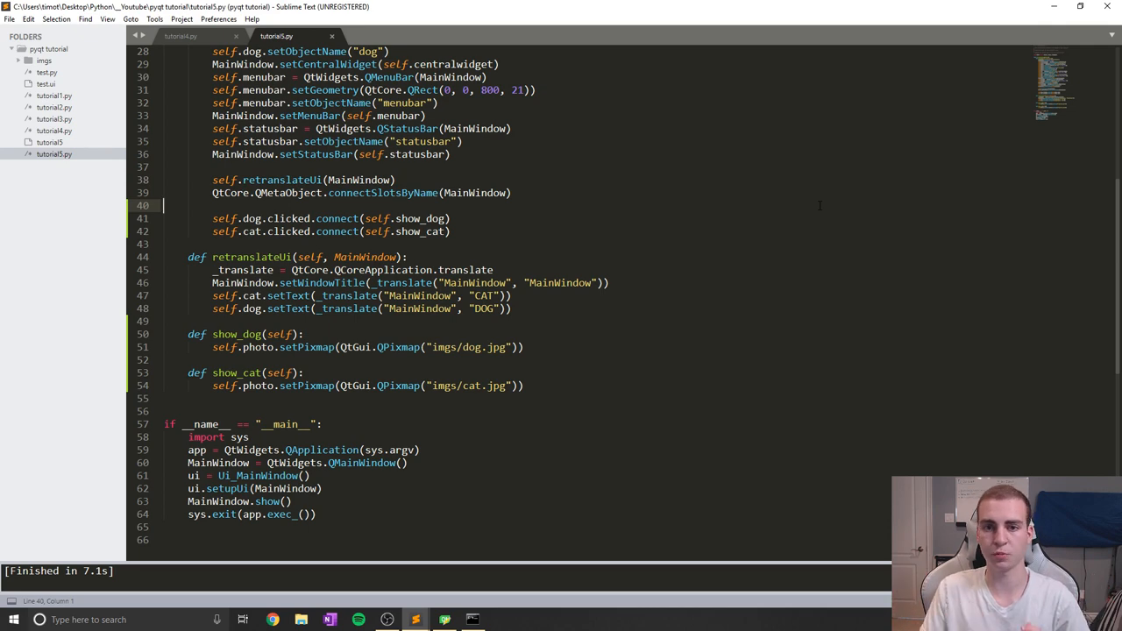
scroll("up", 3)
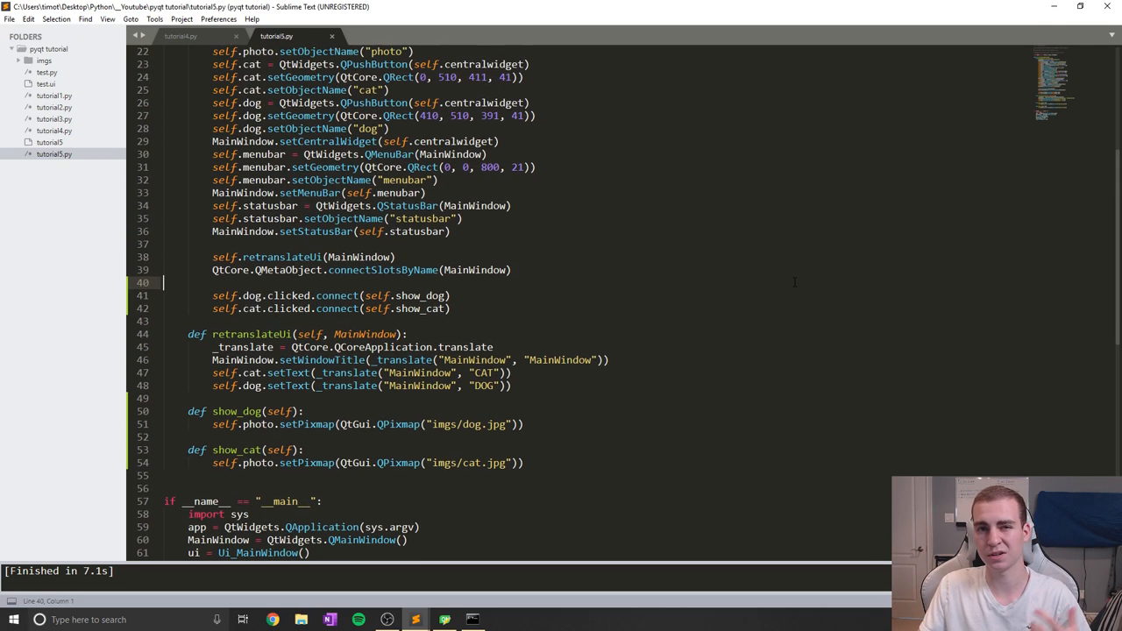
mouse_move(771, 324)
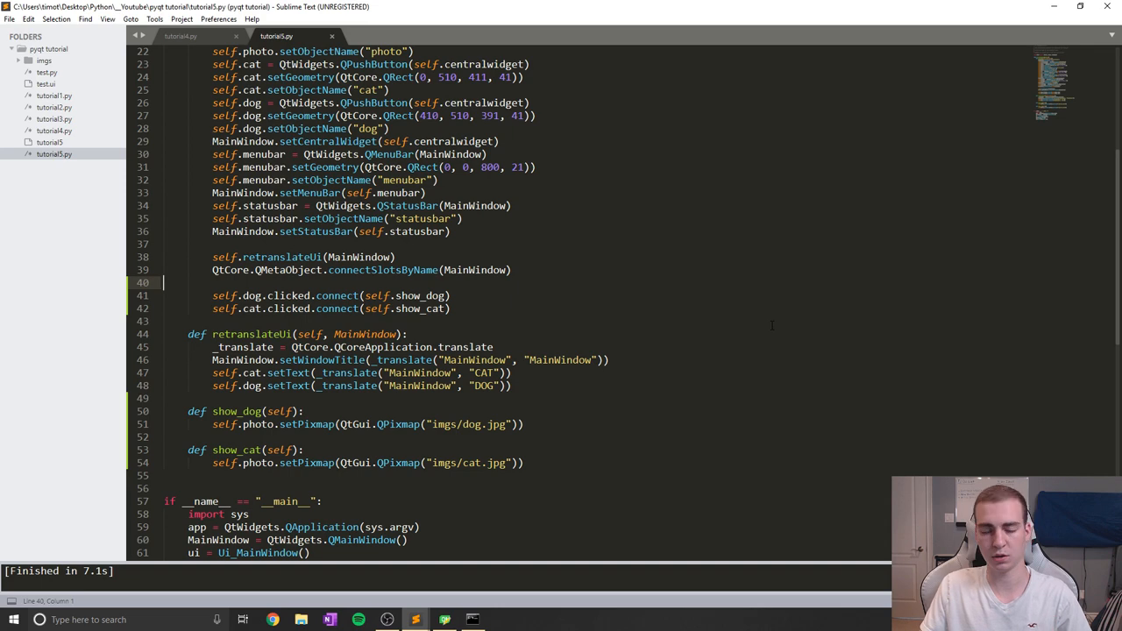